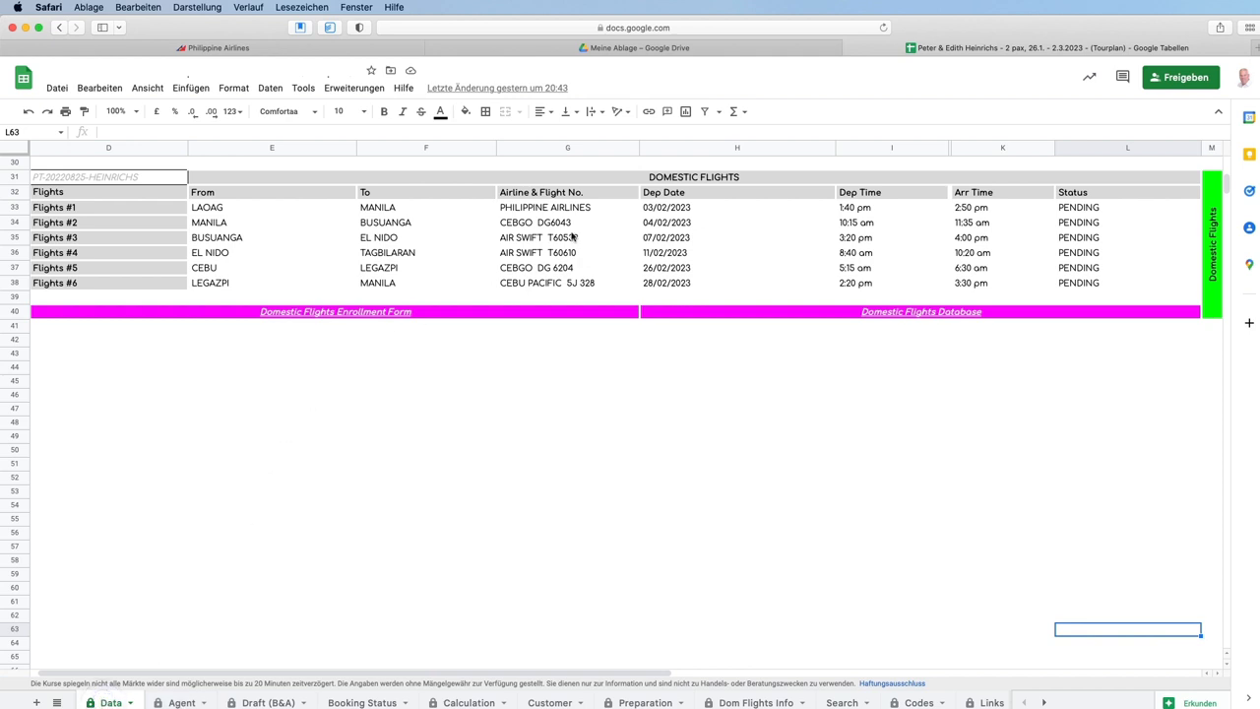
Review the Flights #1 Philippine Airlines entry's destination, date and departure/arrival times in the sheet.
{"action": "left_click", "coordinate": [566, 206]}
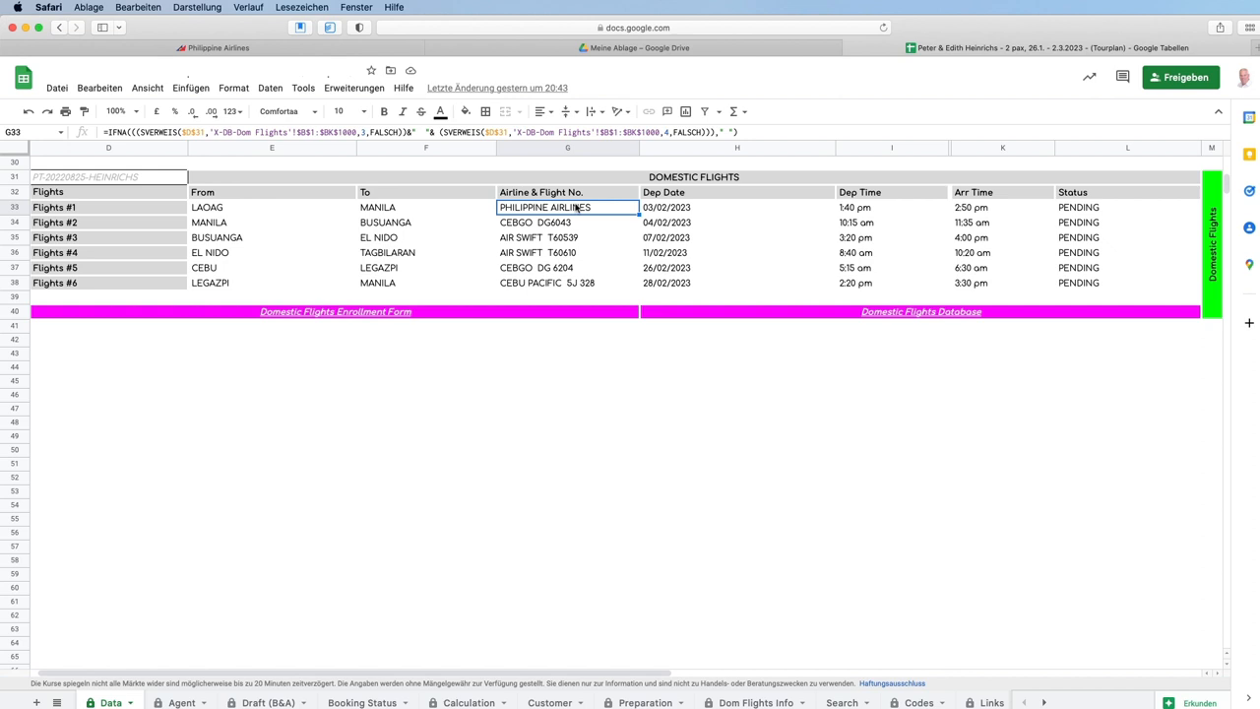
{"action": "left_click", "coordinate": [425, 206]}
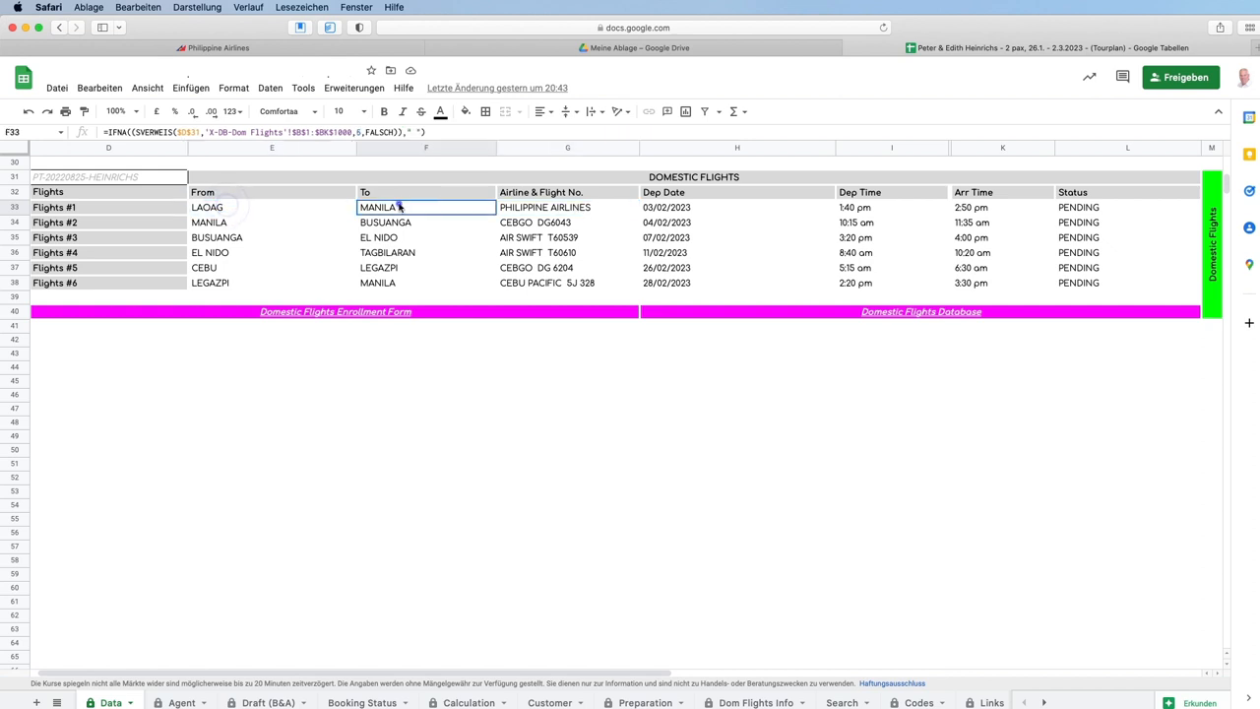
{"action": "left_click", "coordinate": [736, 207]}
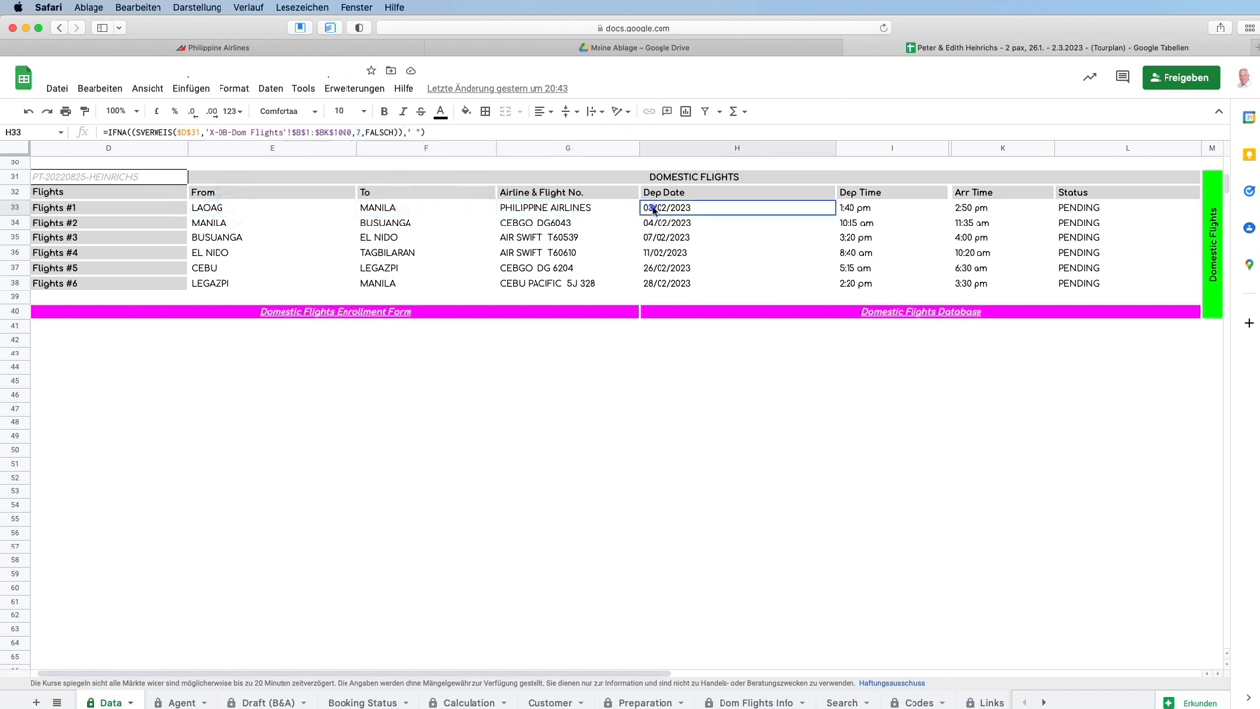
{"action": "left_click", "coordinate": [567, 220]}
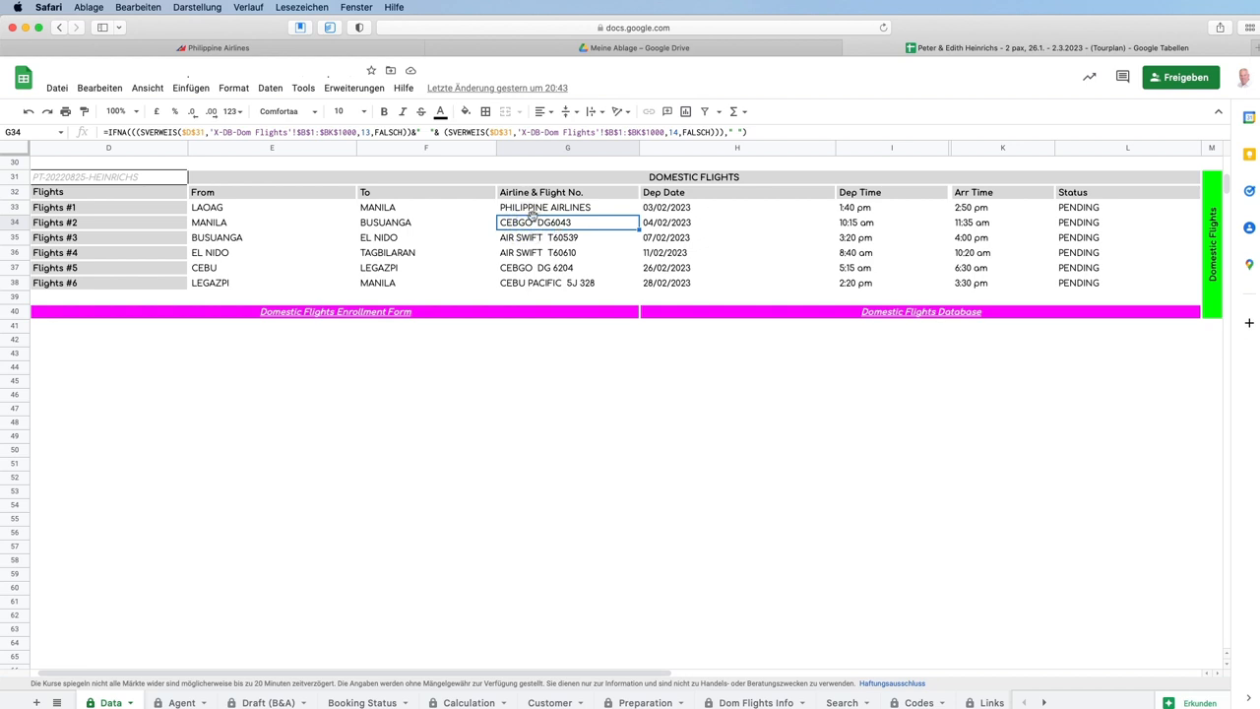
{"action": "left_click", "coordinate": [567, 207]}
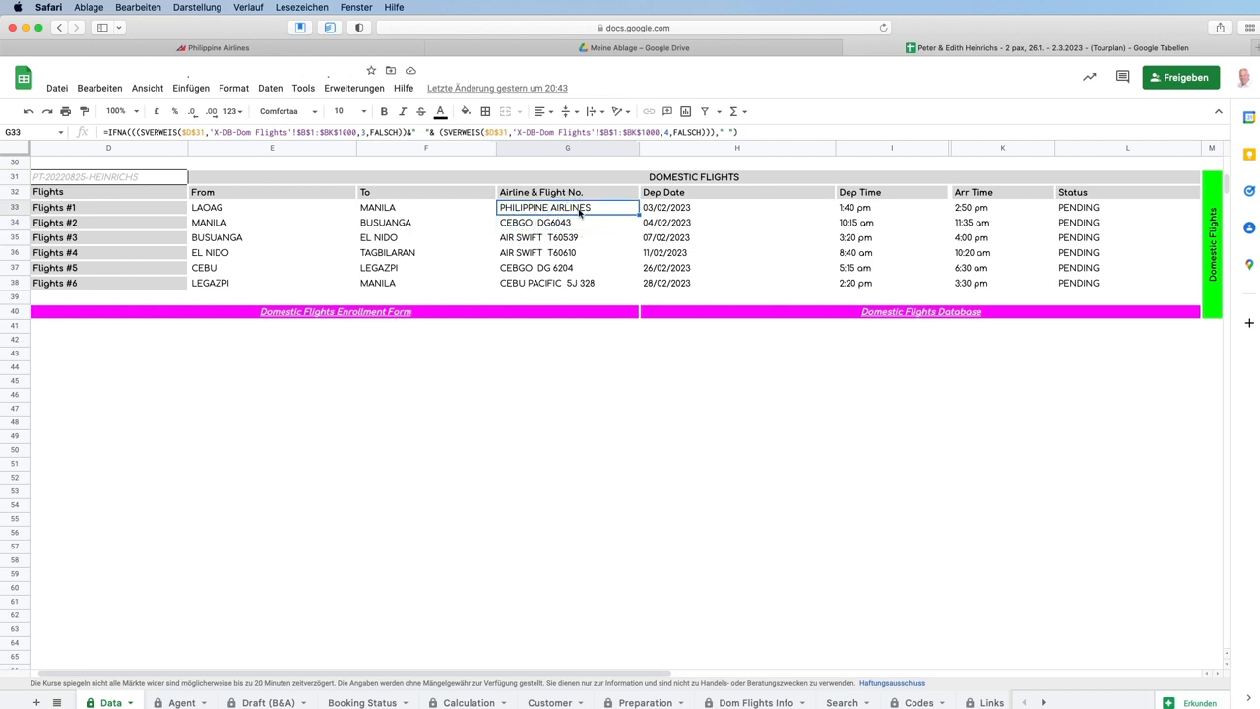
{"action": "left_click", "coordinate": [890, 206]}
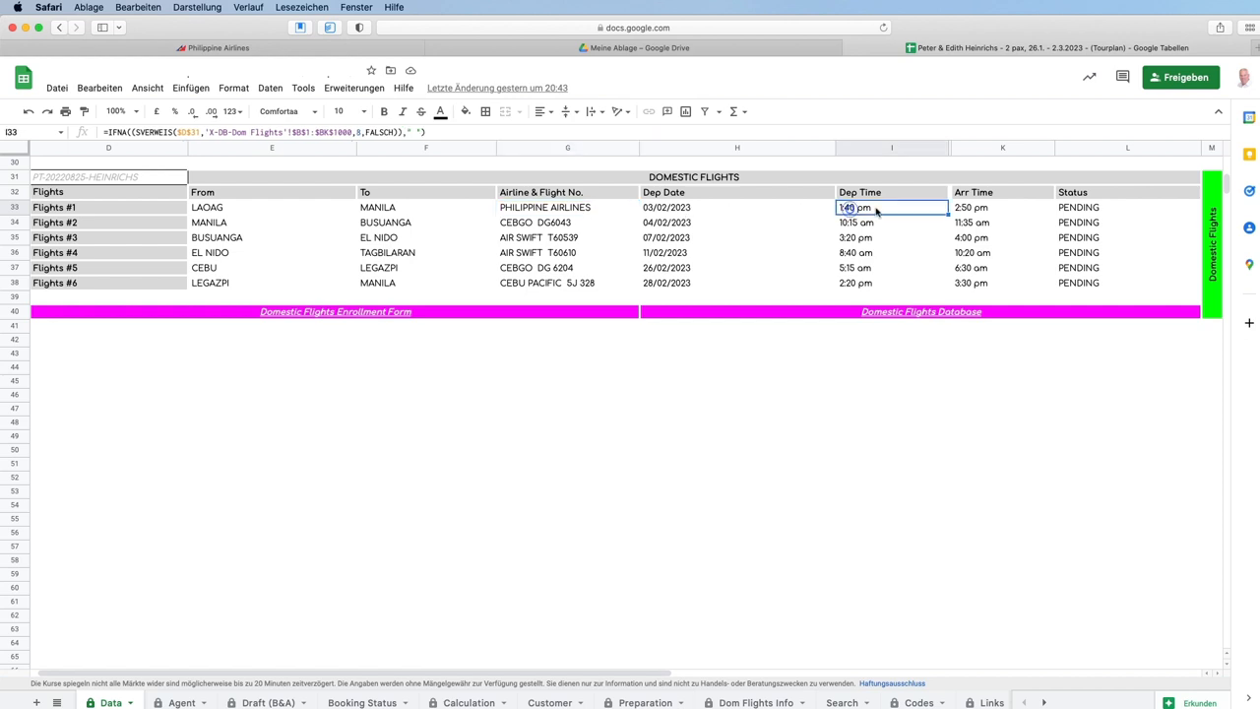
{"action": "left_click", "coordinate": [1002, 206]}
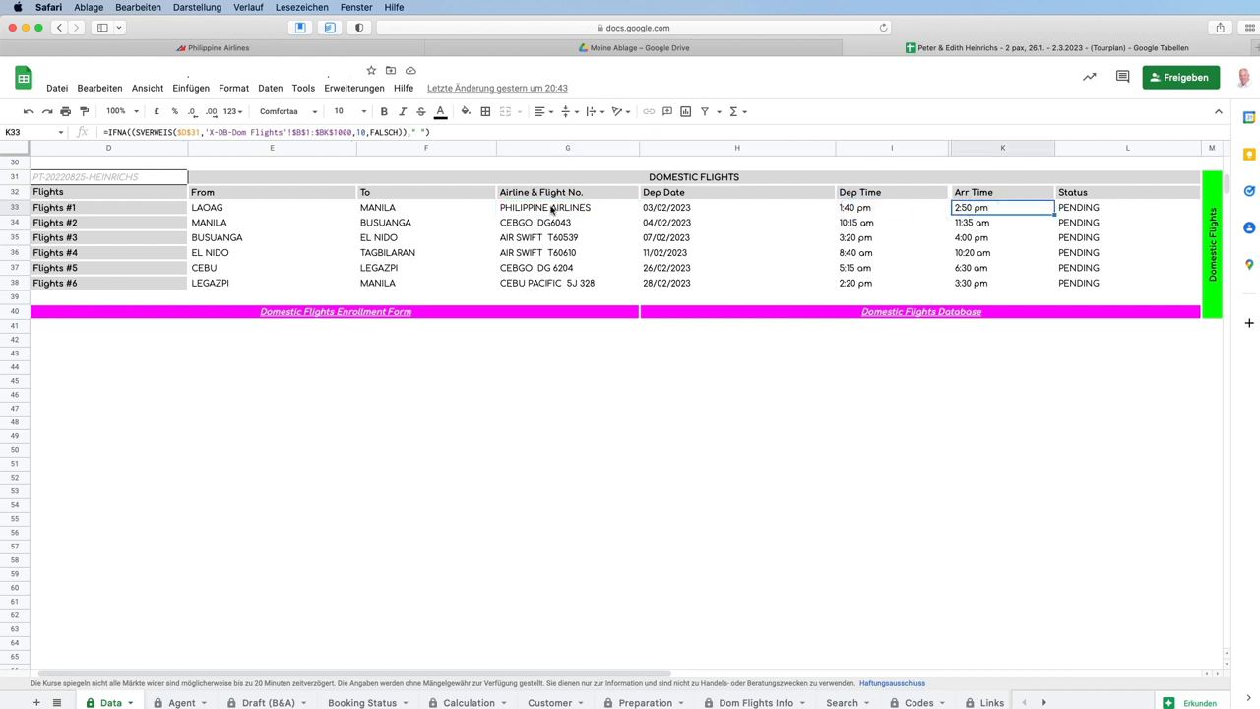
{"action": "left_click", "coordinate": [567, 206]}
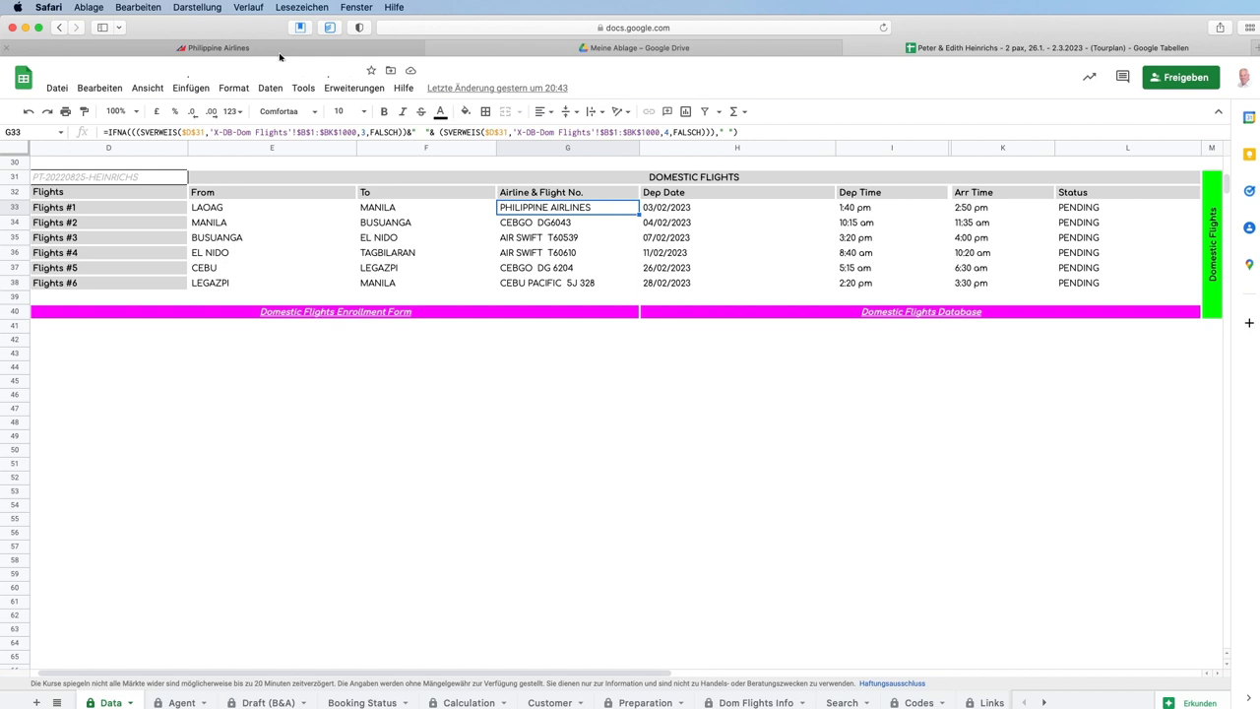
{"action": "mouse_move", "coordinate": [217, 47]}
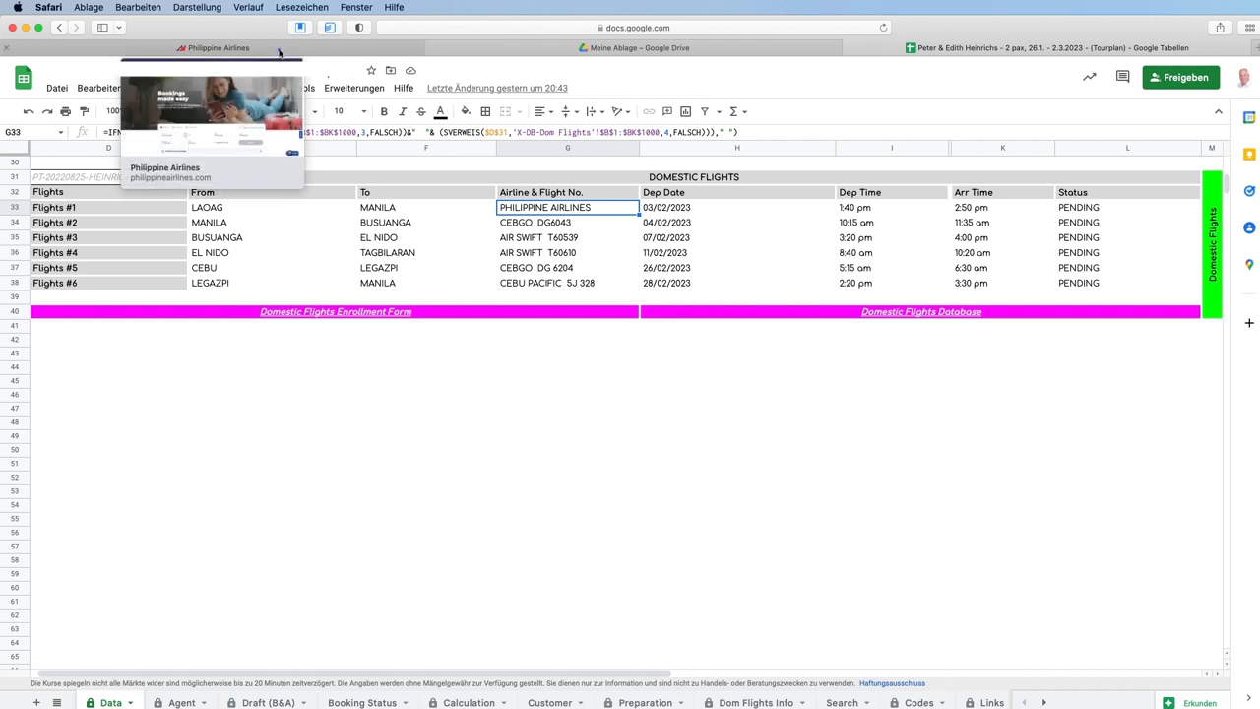
On the Philippine Airlines site, start a one-way search with Laoag (LAO) as origin.
{"action": "left_click", "coordinate": [217, 47]}
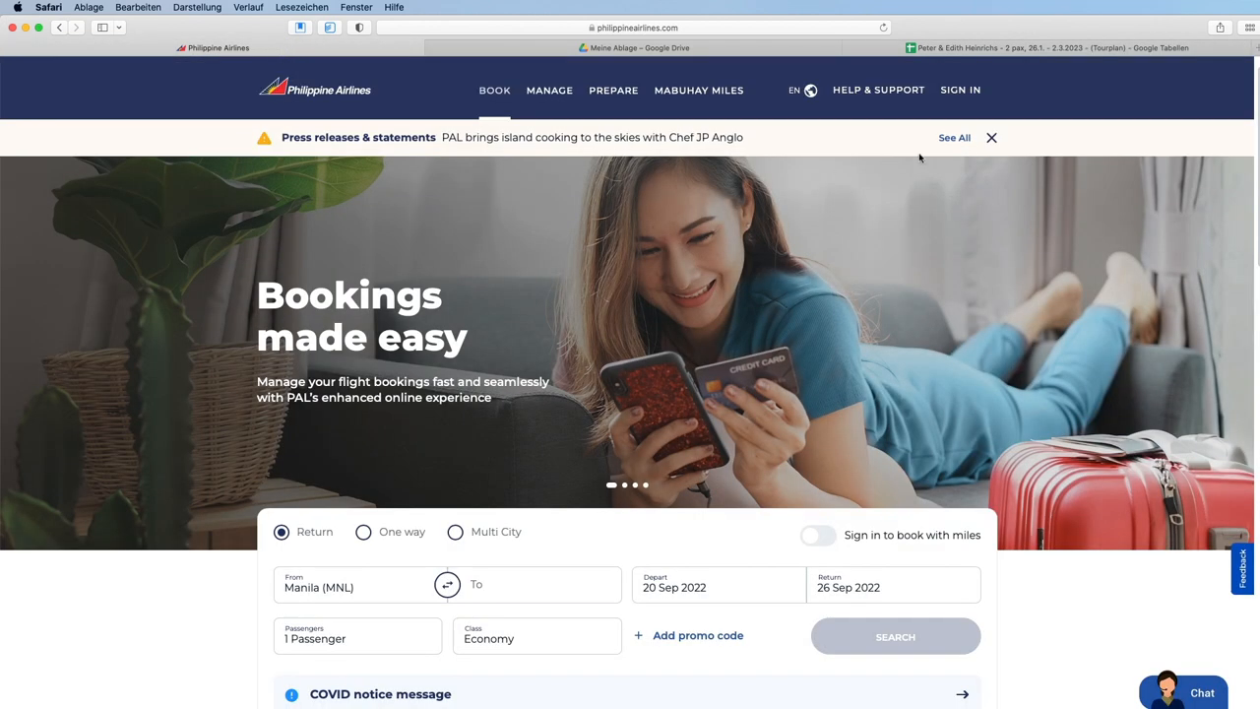
{"action": "left_click", "coordinate": [992, 137]}
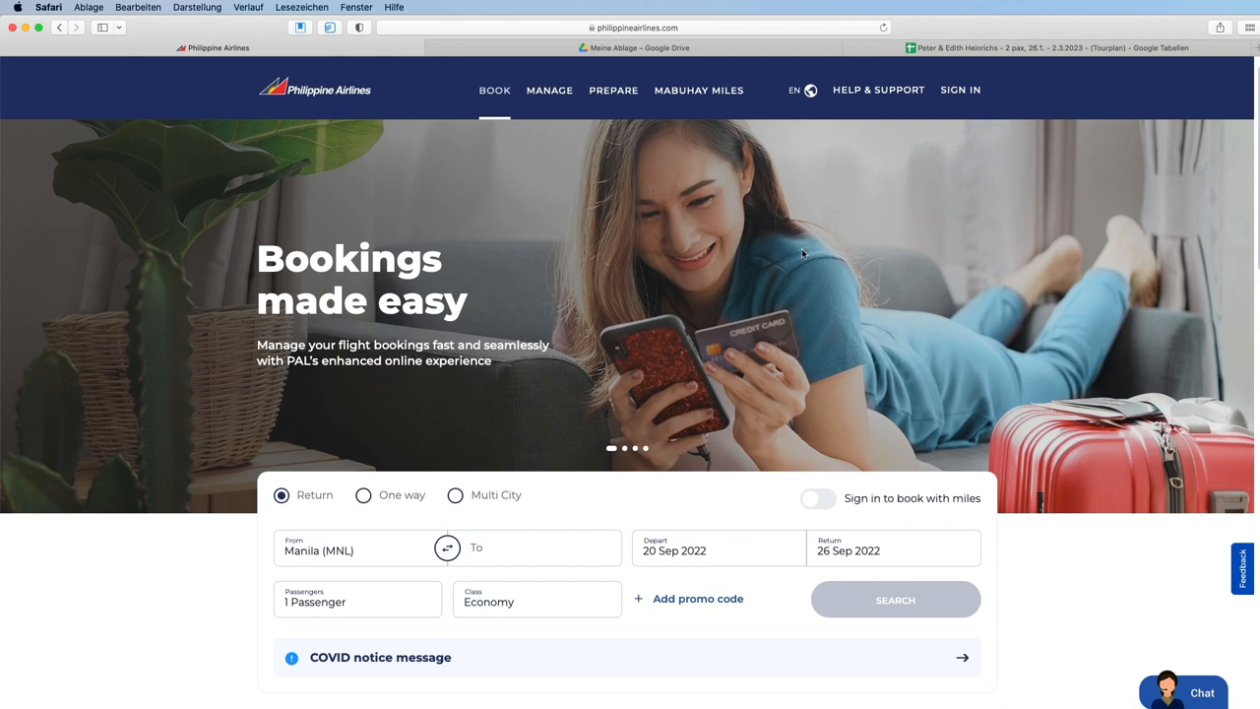
{"action": "left_click", "coordinate": [362, 496]}
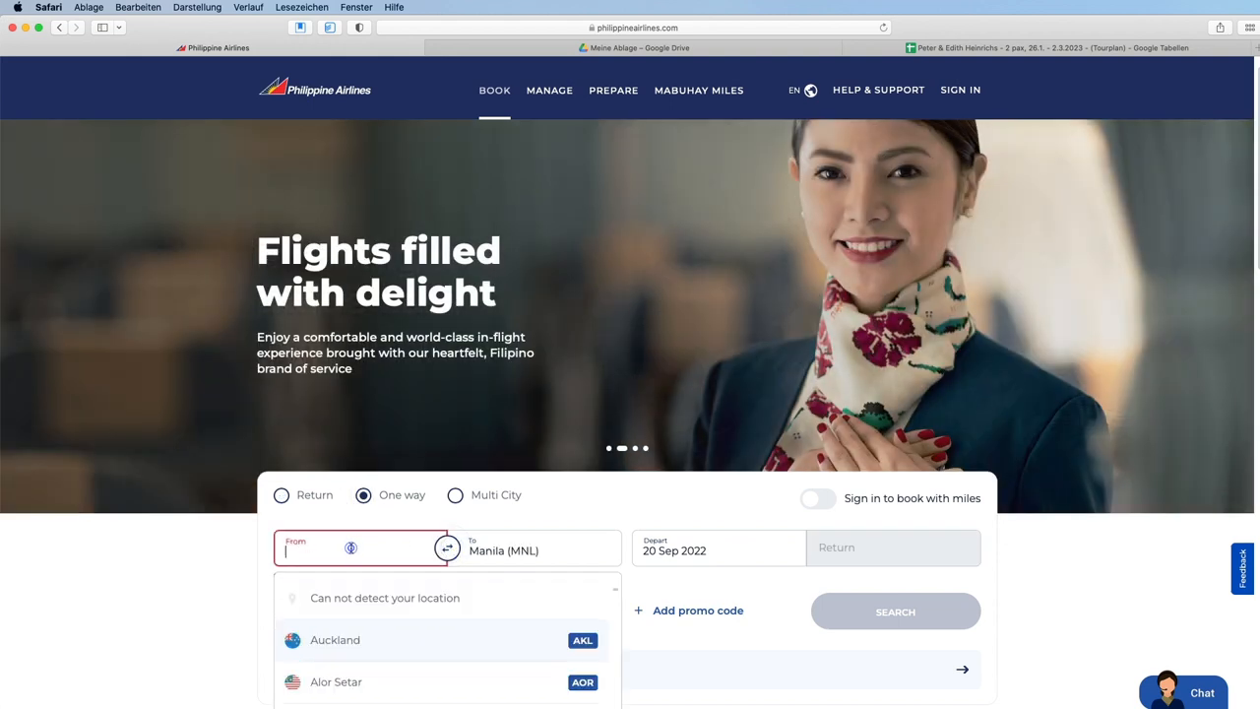
{"action": "type", "text": "L"}
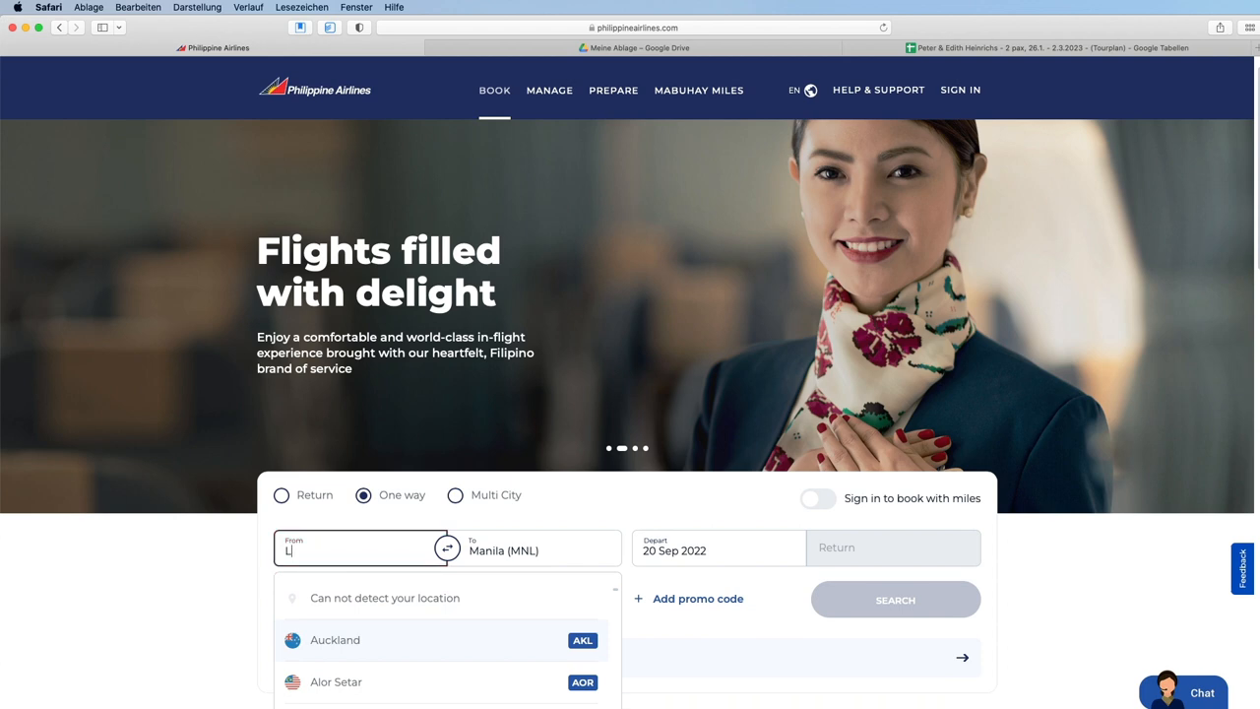
{"action": "type", "text": "AO"}
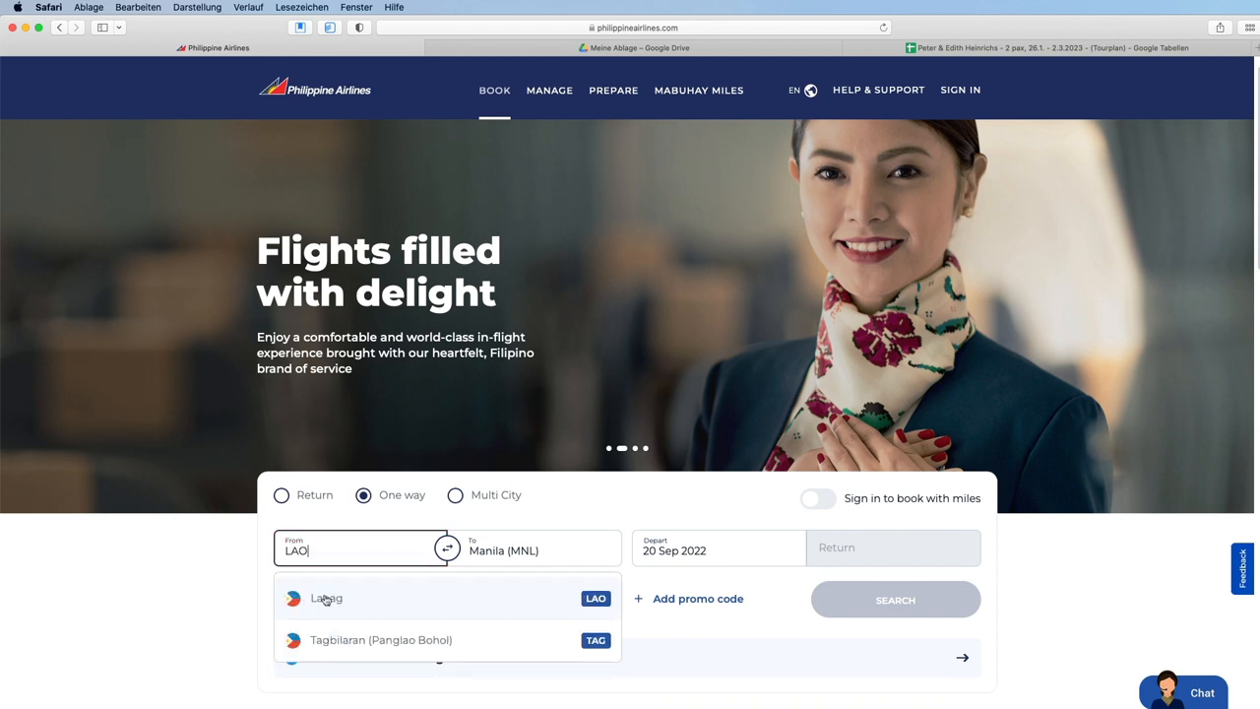
{"action": "left_click", "coordinate": [326, 599]}
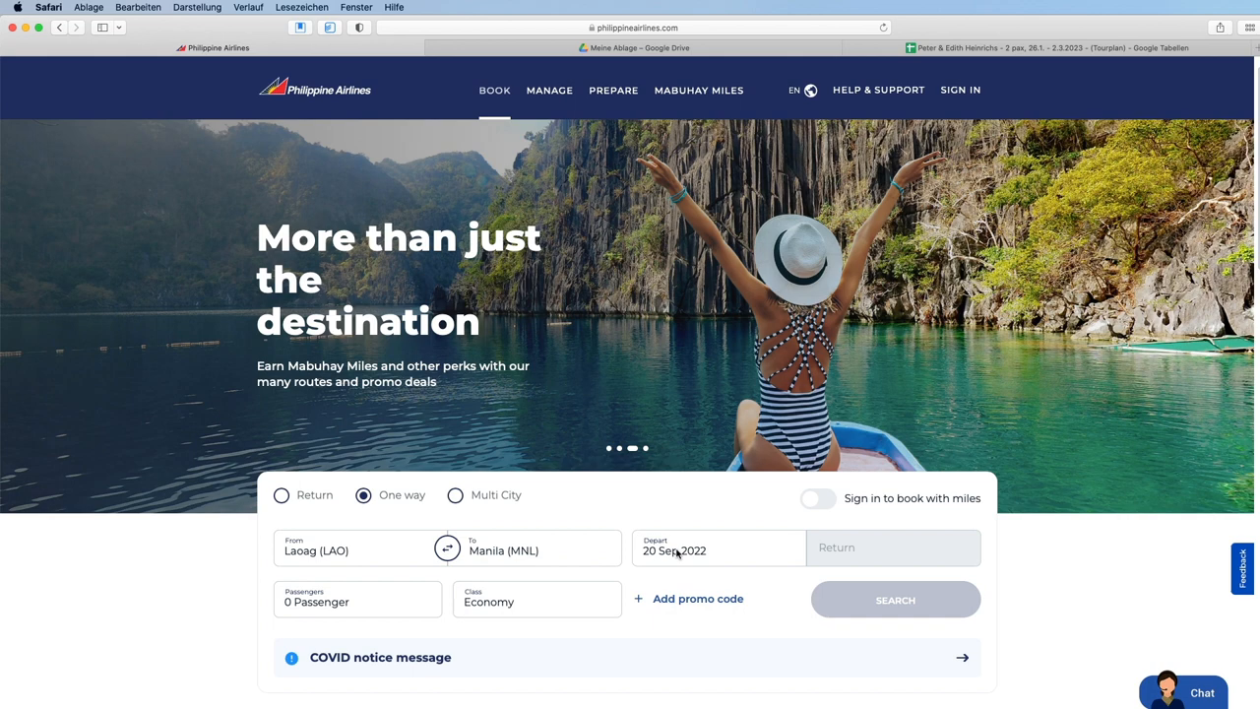
Set the departure date to 03 Feb 2023 and the passenger count to 2 adults.
{"action": "left_click", "coordinate": [719, 549]}
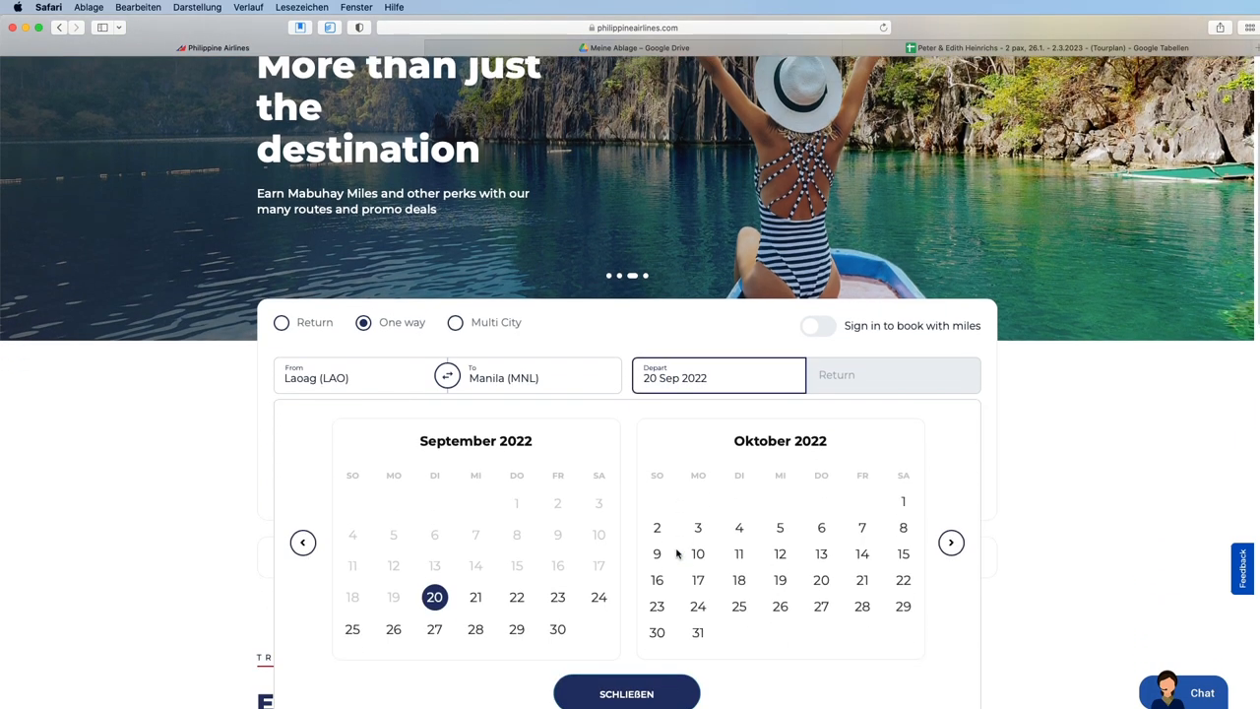
{"action": "left_click", "coordinate": [951, 541]}
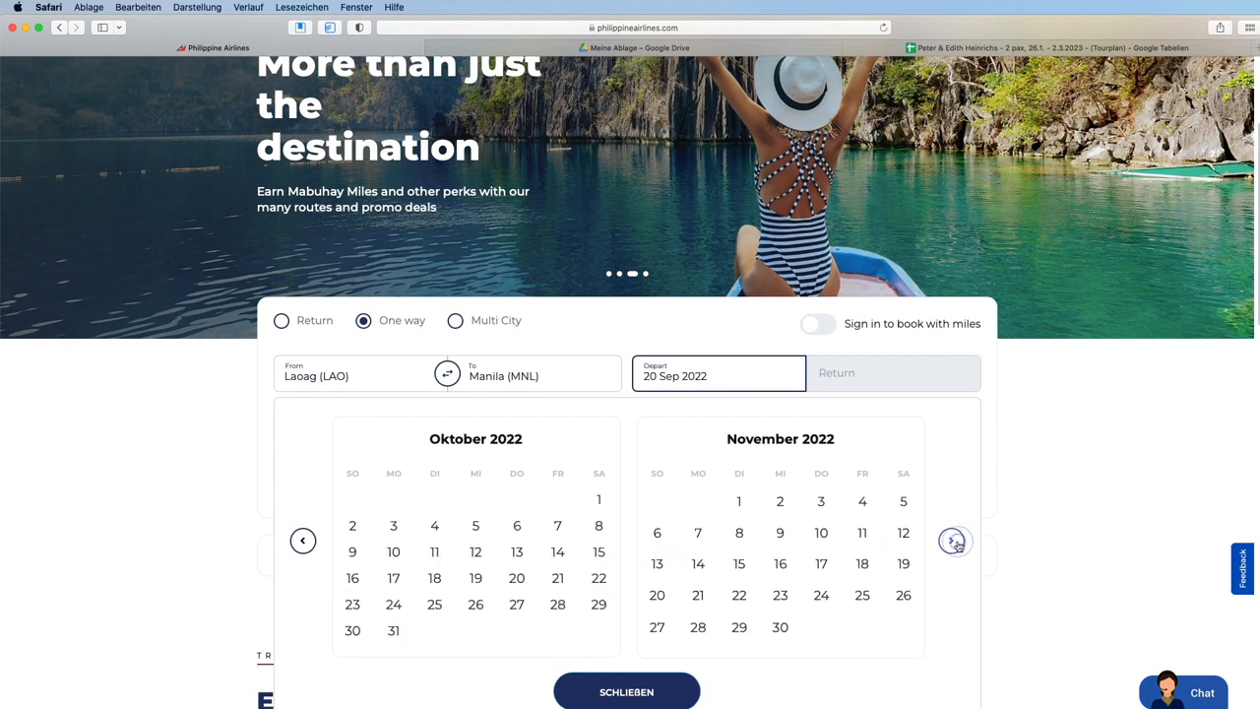
{"action": "left_click", "coordinate": [952, 539]}
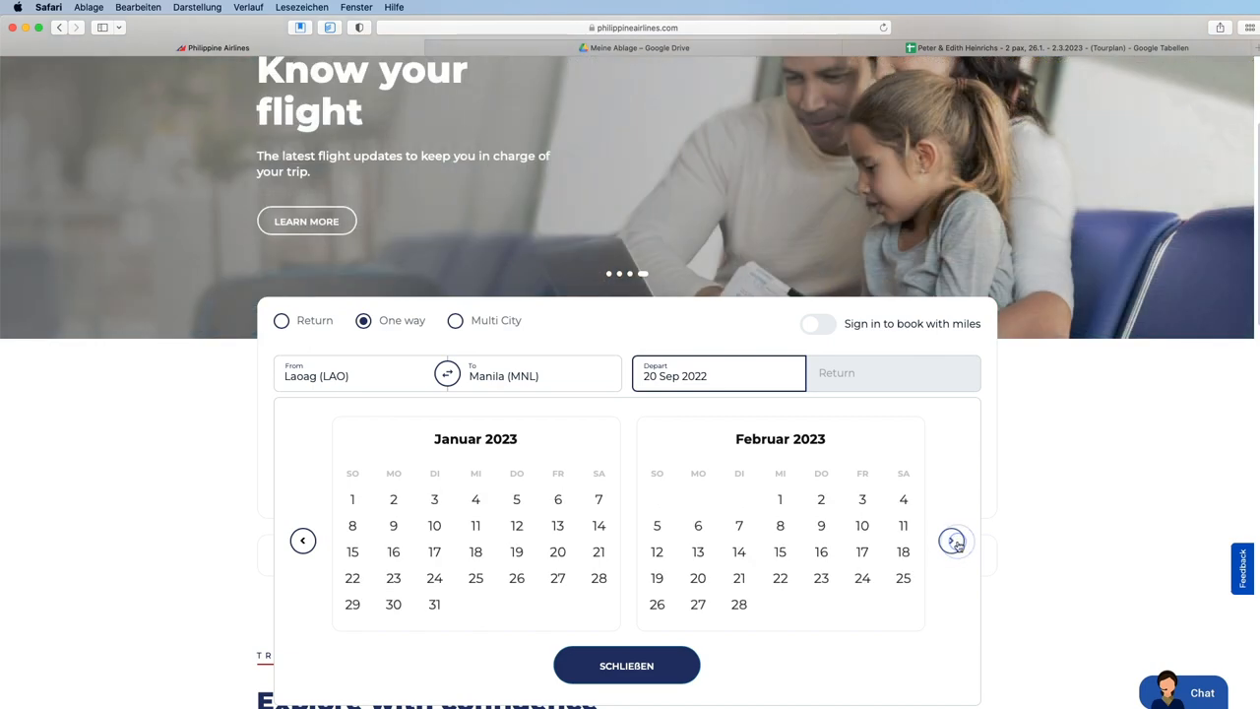
{"action": "left_click", "coordinate": [862, 500]}
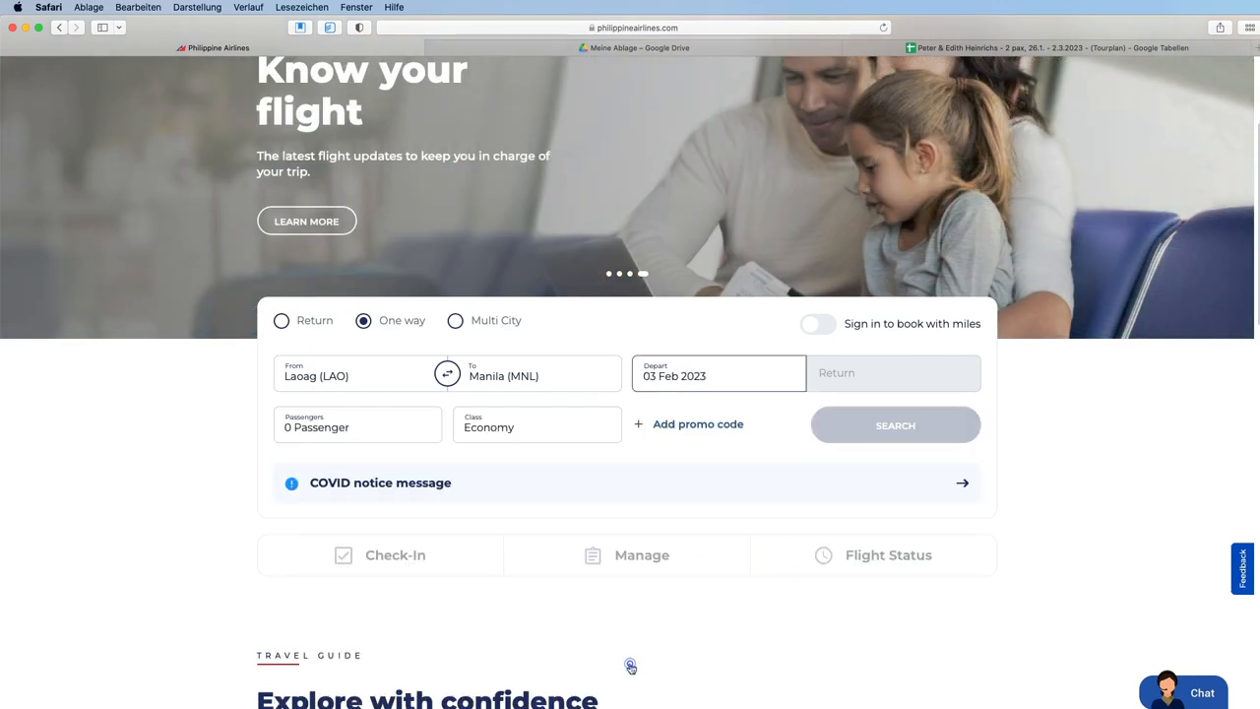
{"action": "left_click", "coordinate": [356, 425]}
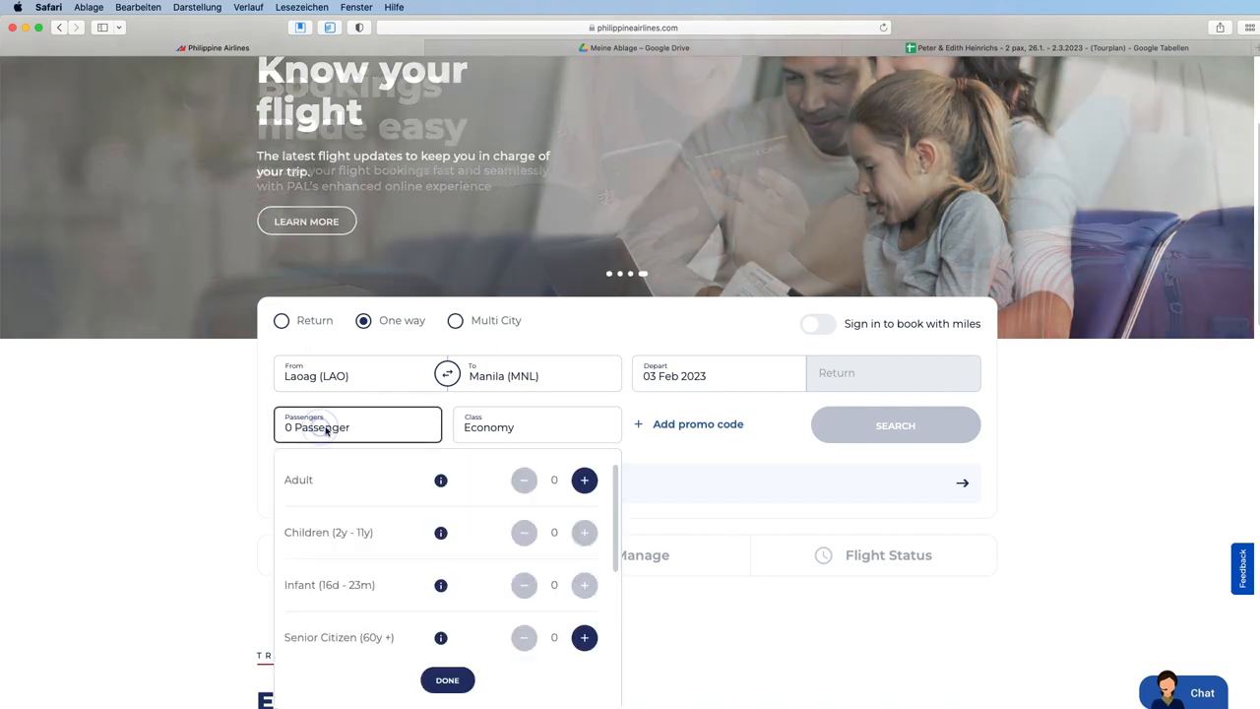
{"action": "left_click", "coordinate": [583, 481]}
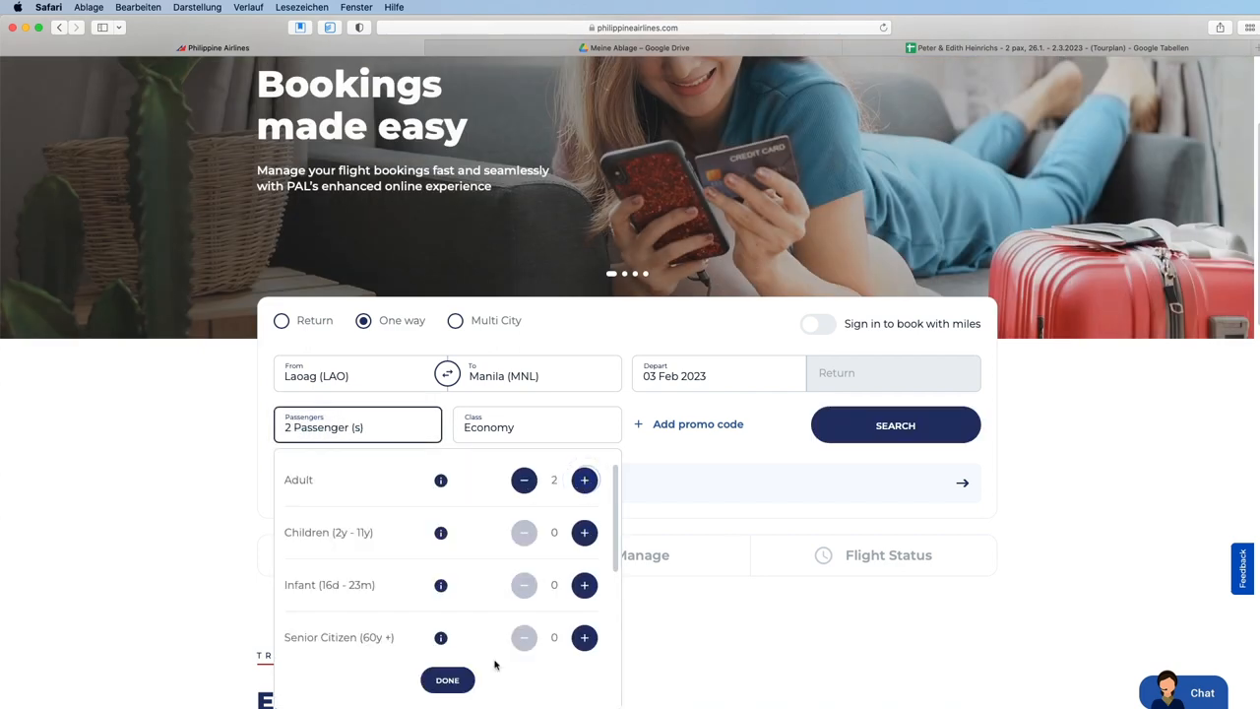
{"action": "left_click", "coordinate": [894, 425]}
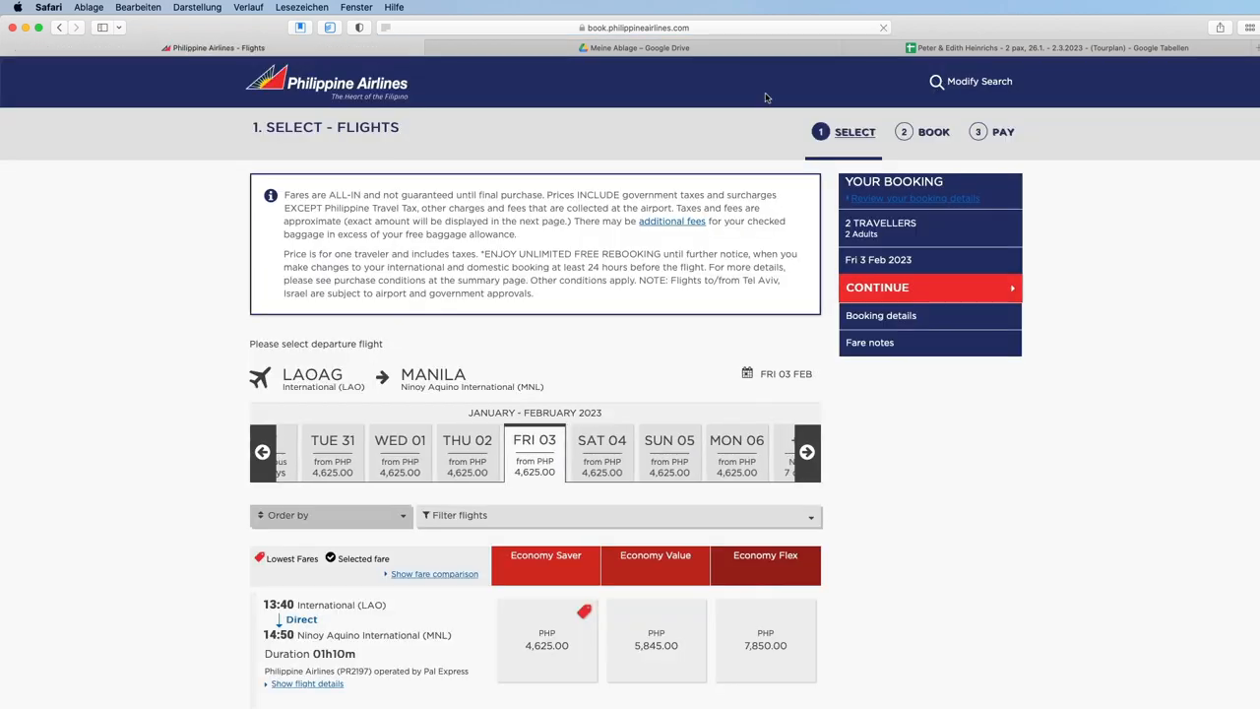
Choose the Economy Value fare on the 13:40 LAO–MNL flight and note flight number PR2197.
{"action": "scroll", "scroll_direction": "down", "scroll_amount": 3}
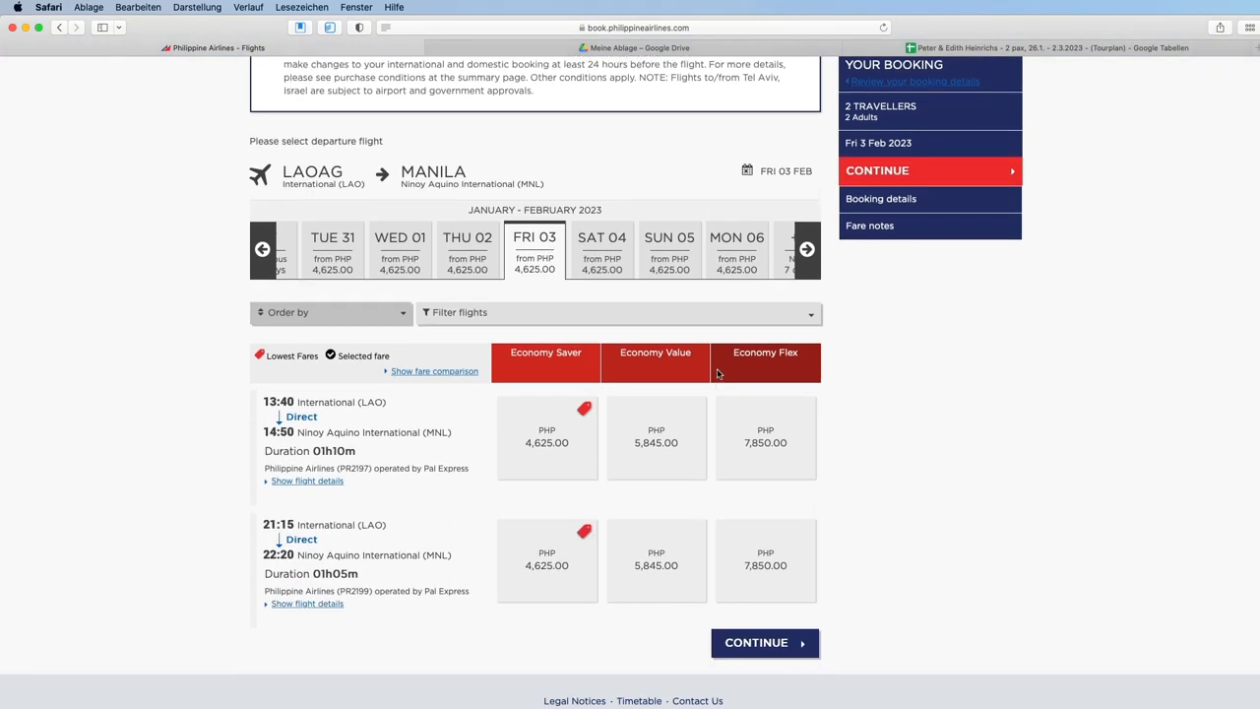
{"action": "scroll", "scroll_direction": "down", "scroll_amount": 3}
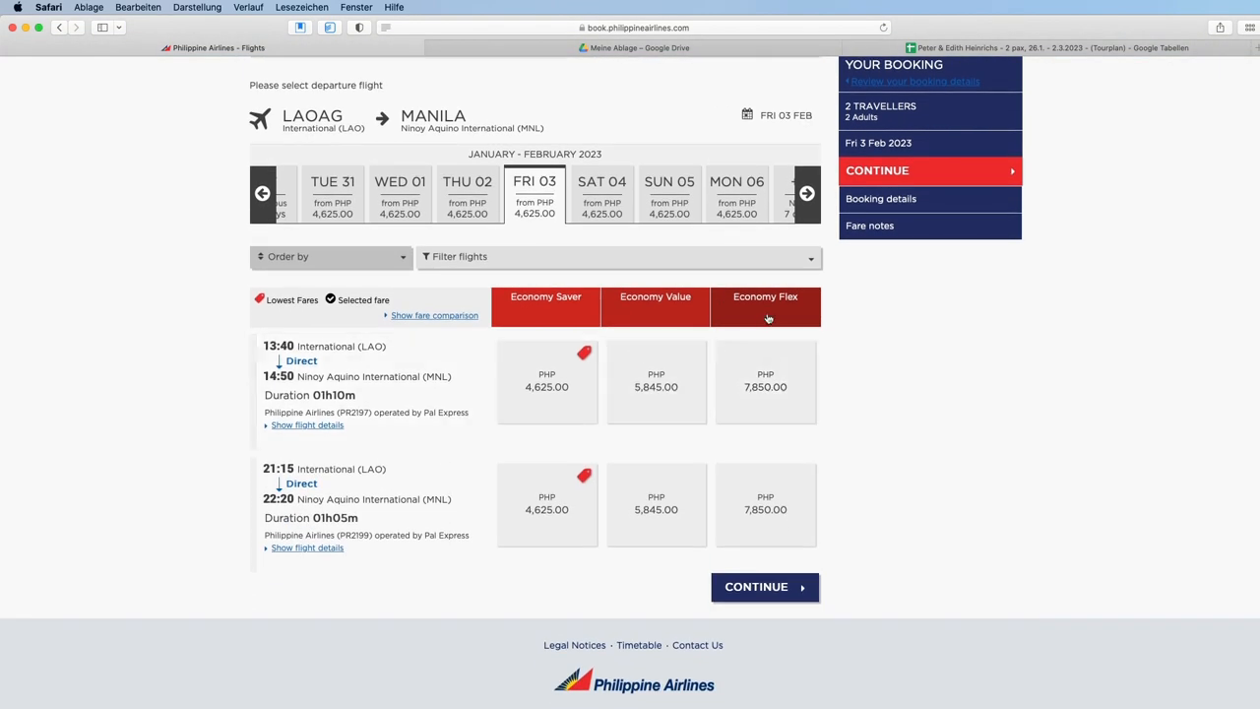
{"action": "mouse_move", "coordinate": [650, 331]}
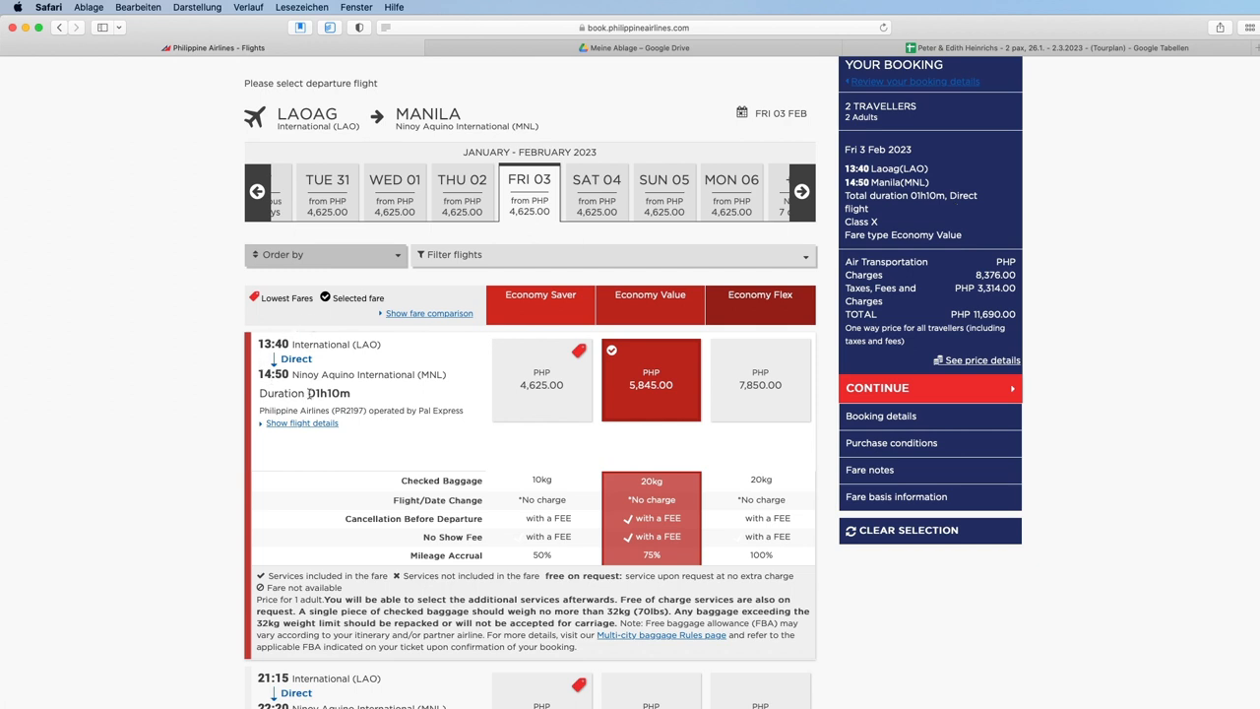
{"action": "mouse_move", "coordinate": [335, 411]}
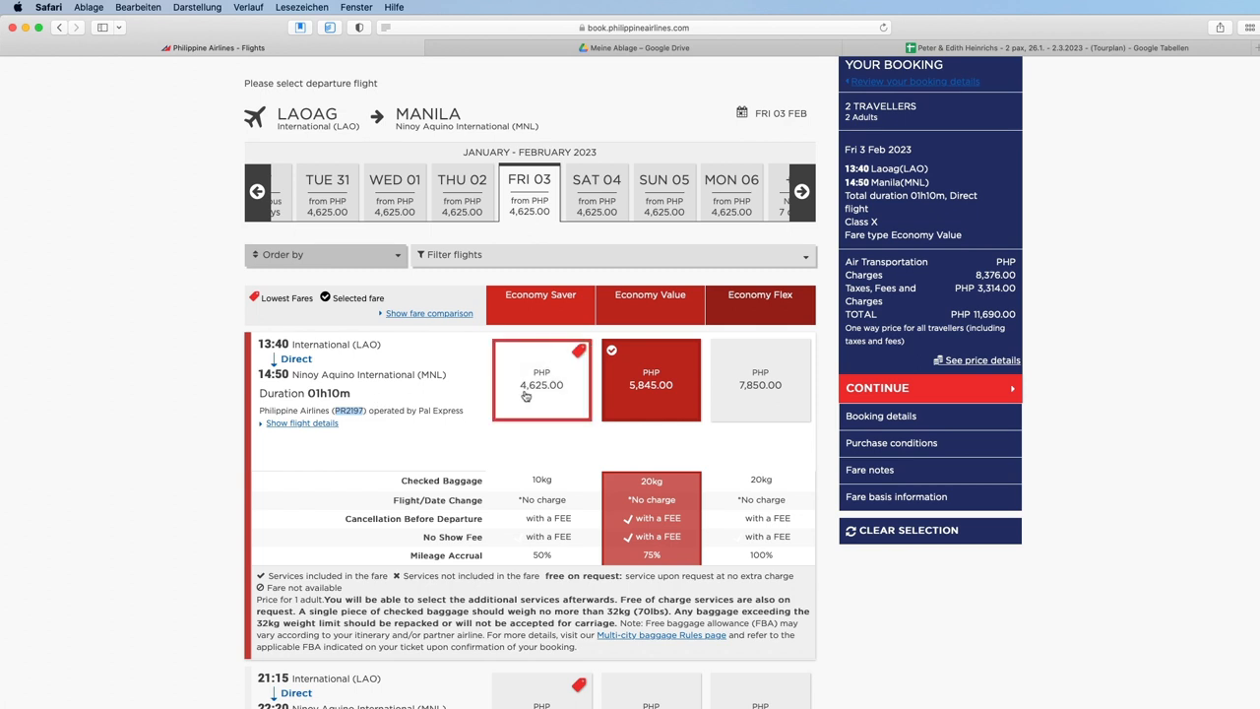
{"action": "left_click", "coordinate": [650, 384]}
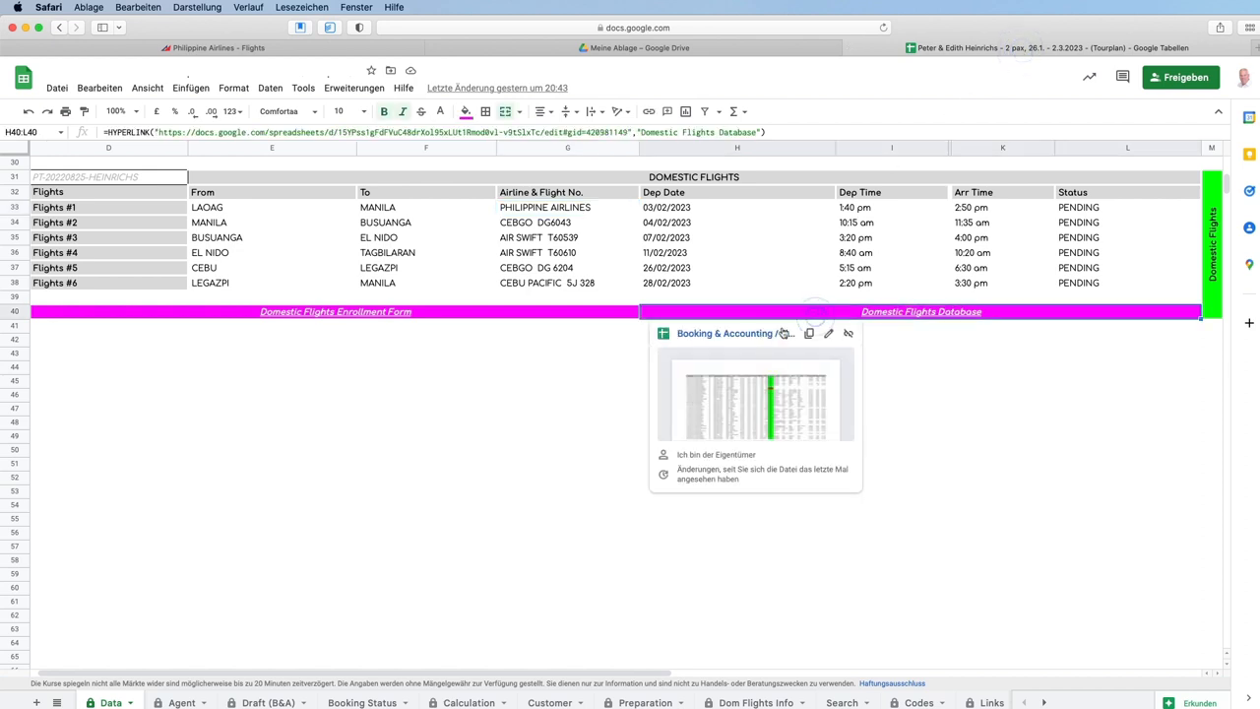
{"action": "mouse_move", "coordinate": [733, 332]}
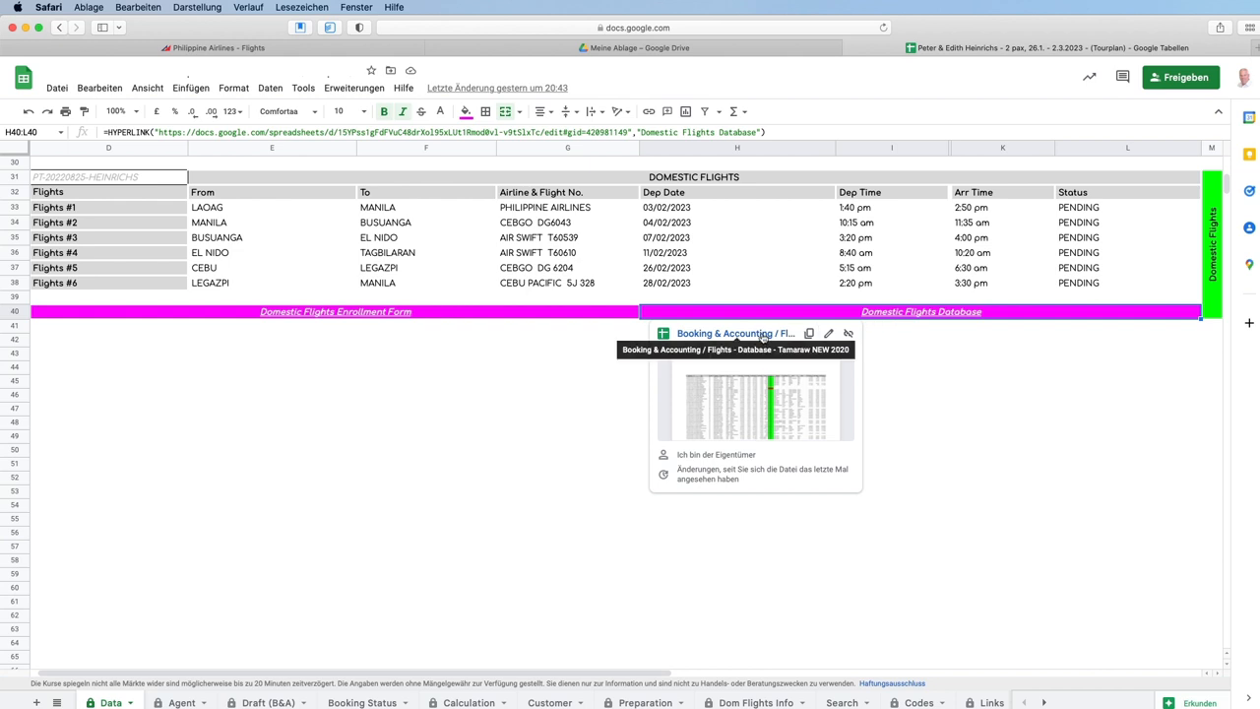
Follow the 'Domestic Flights Database' link to the Booking & Accounting spreadsheet.
{"action": "left_click", "coordinate": [732, 333]}
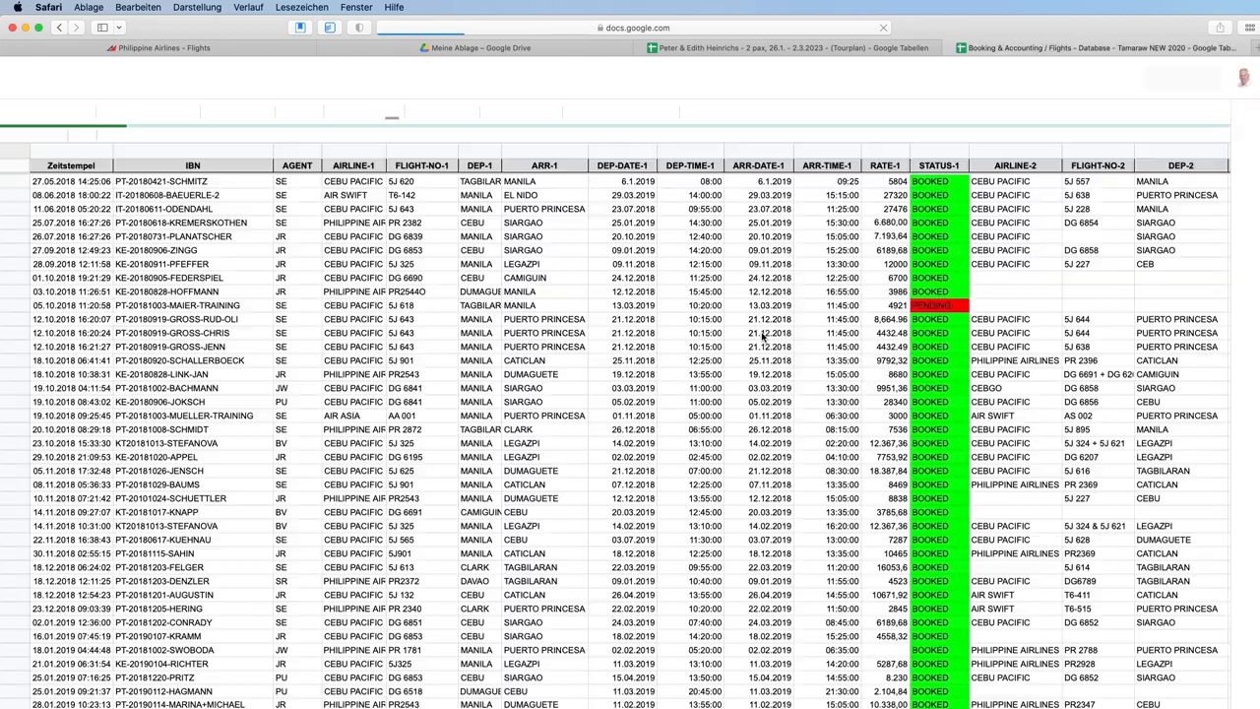
{"action": "left_click", "coordinate": [1078, 47]}
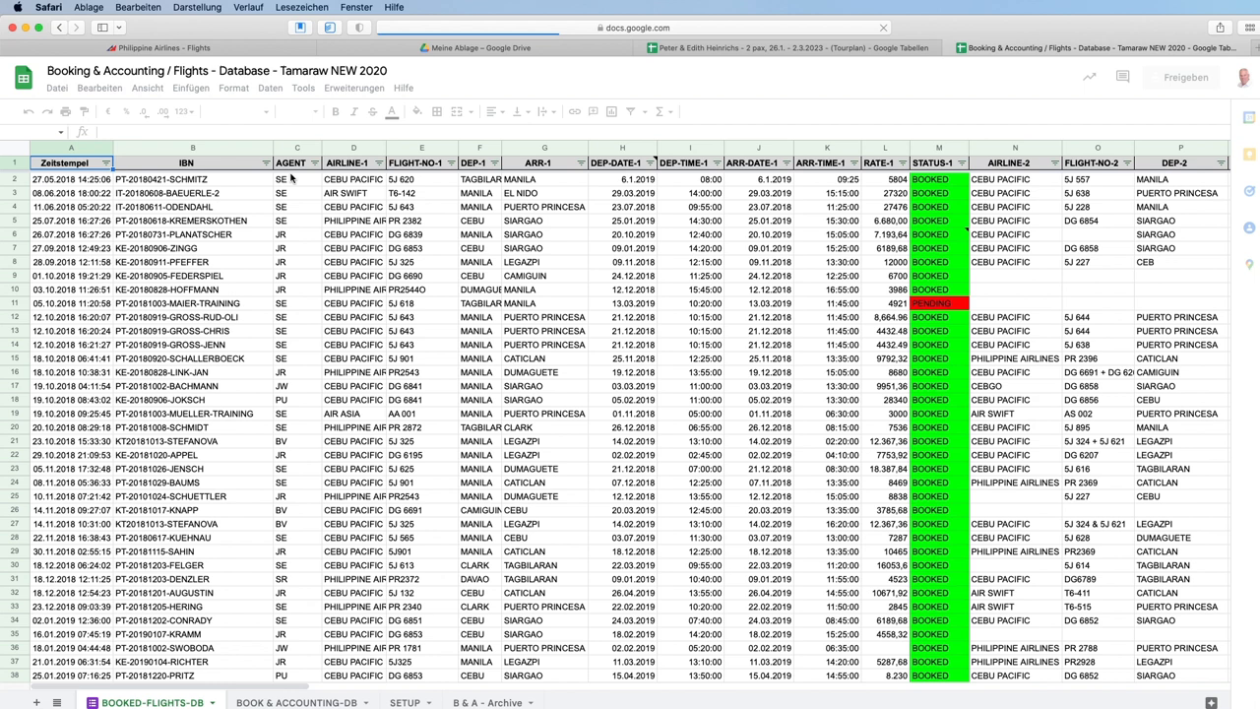
{"action": "left_click", "coordinate": [267, 162]}
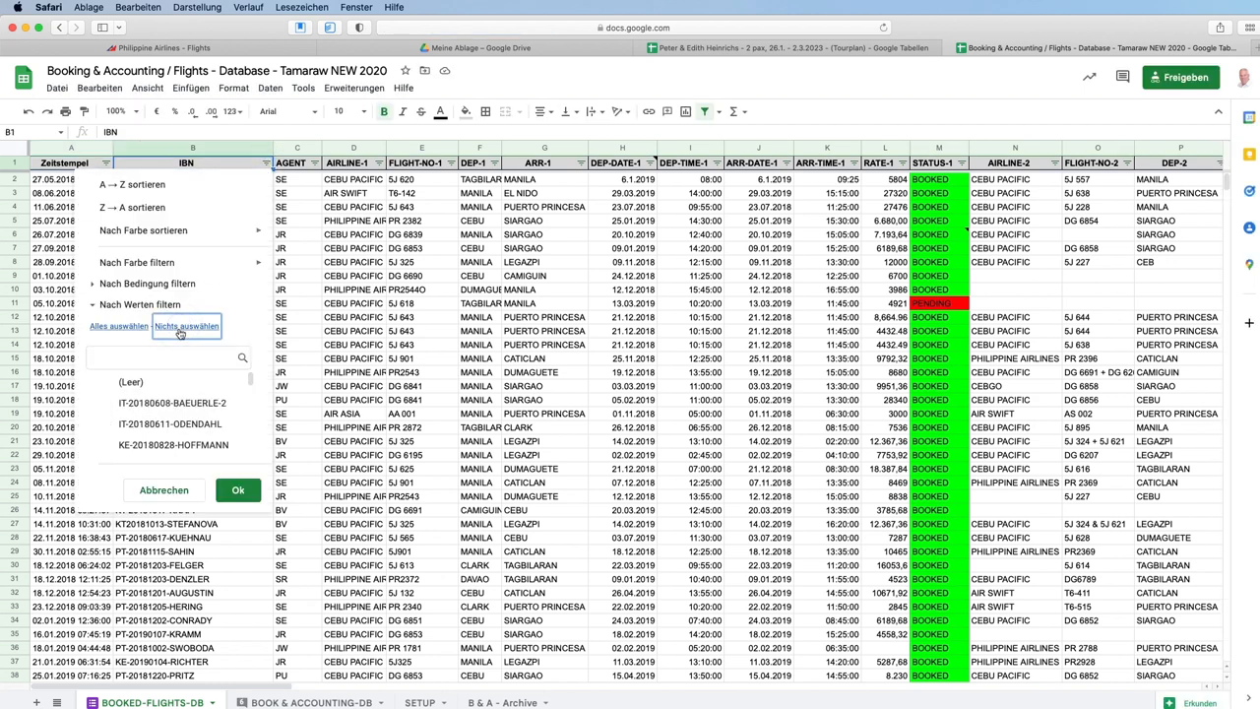
{"action": "type", "text": "H"}
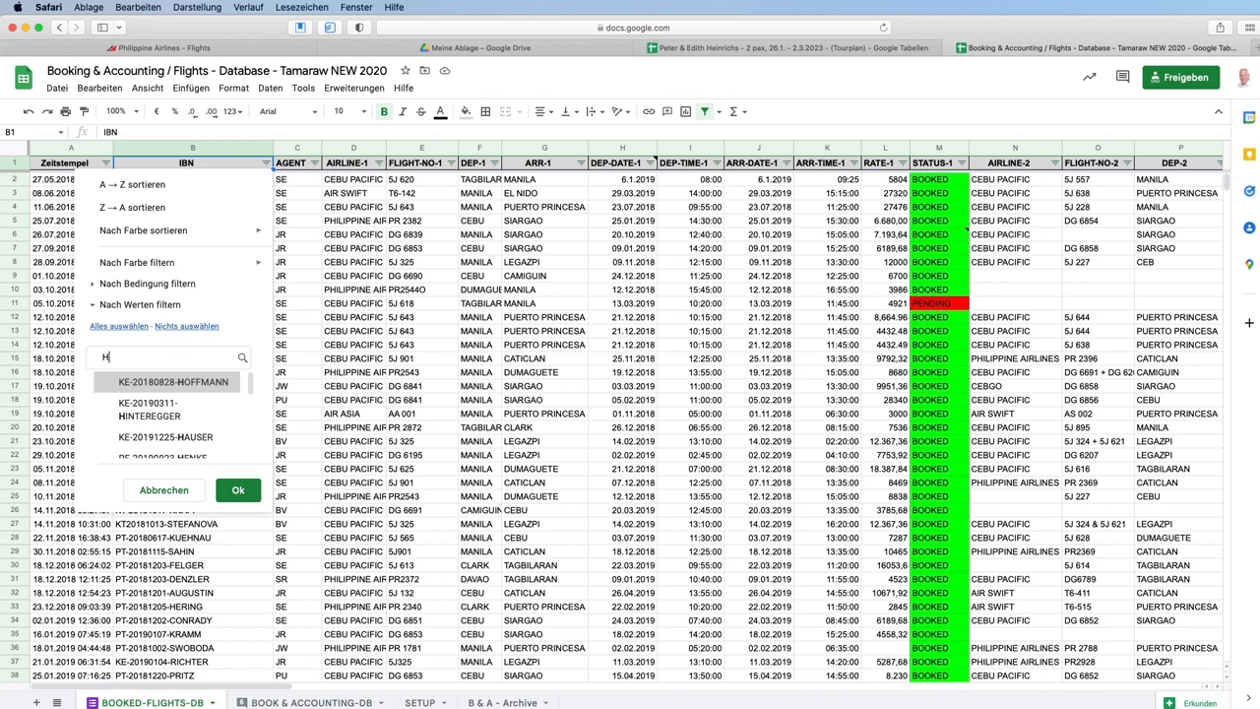
{"action": "type", "text": "einrich"}
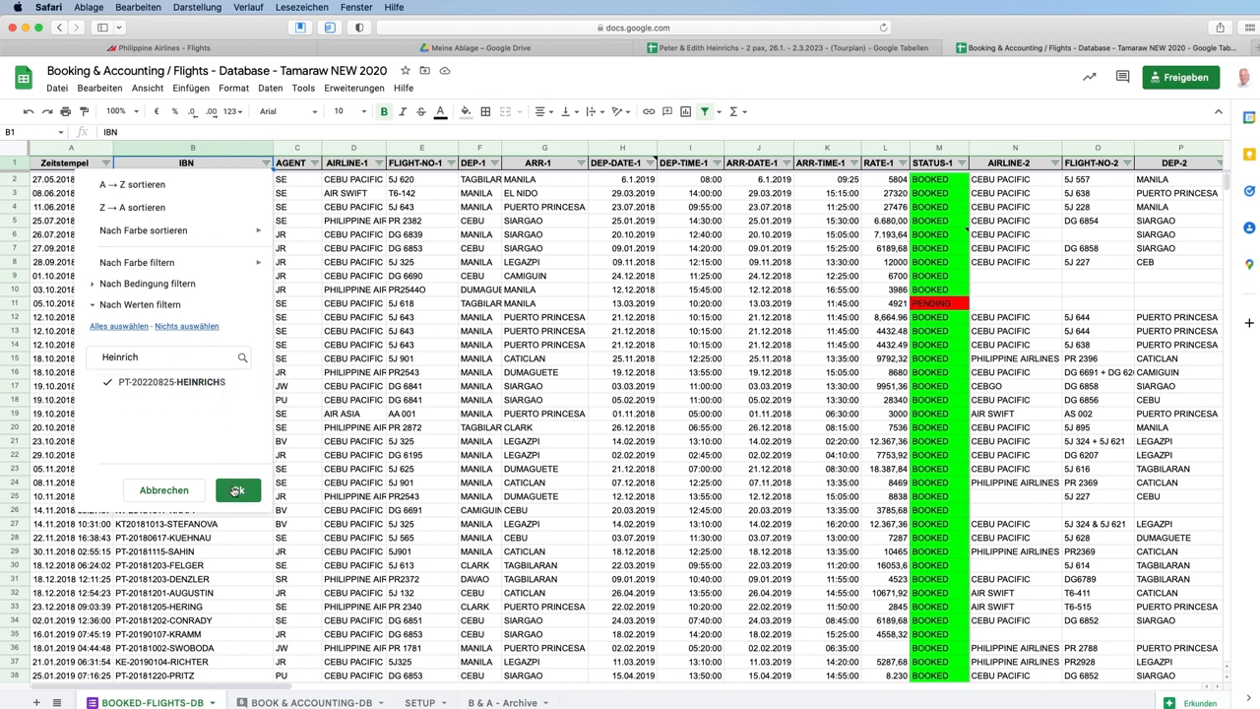
{"action": "left_click", "coordinate": [236, 490]}
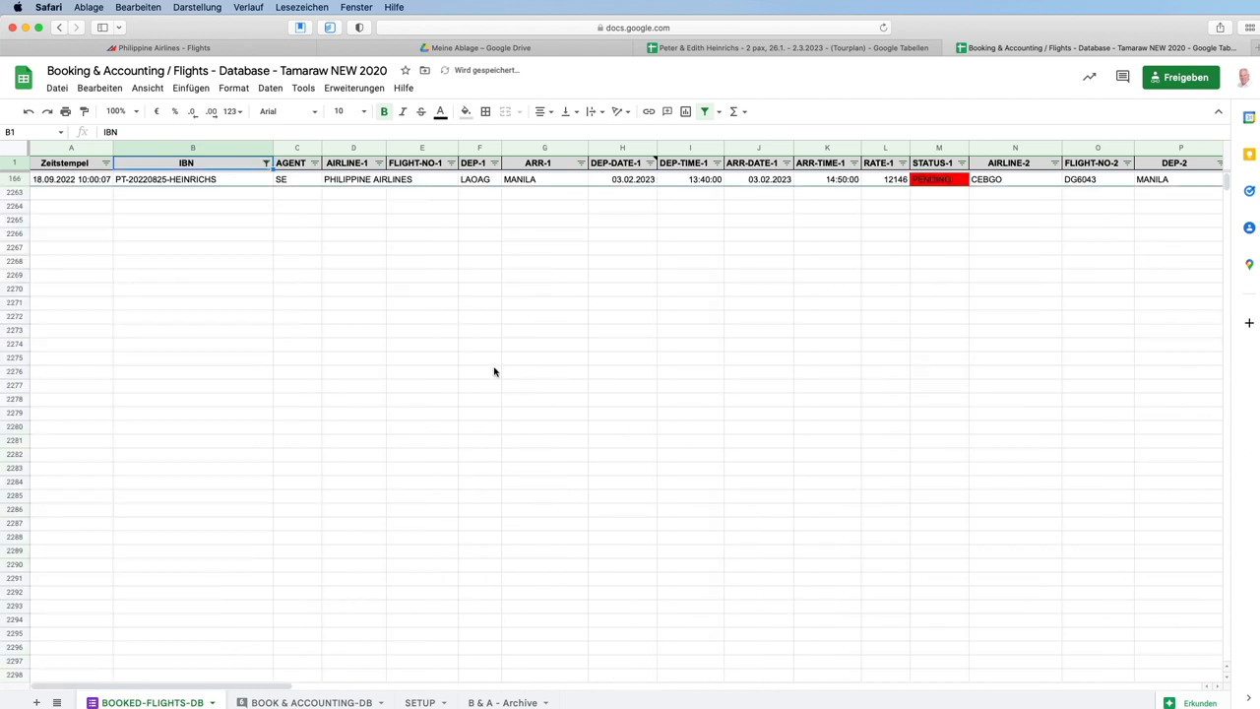
Enter PR2197 as the flight number on the Heinrichs booking row.
{"action": "left_click", "coordinate": [366, 179]}
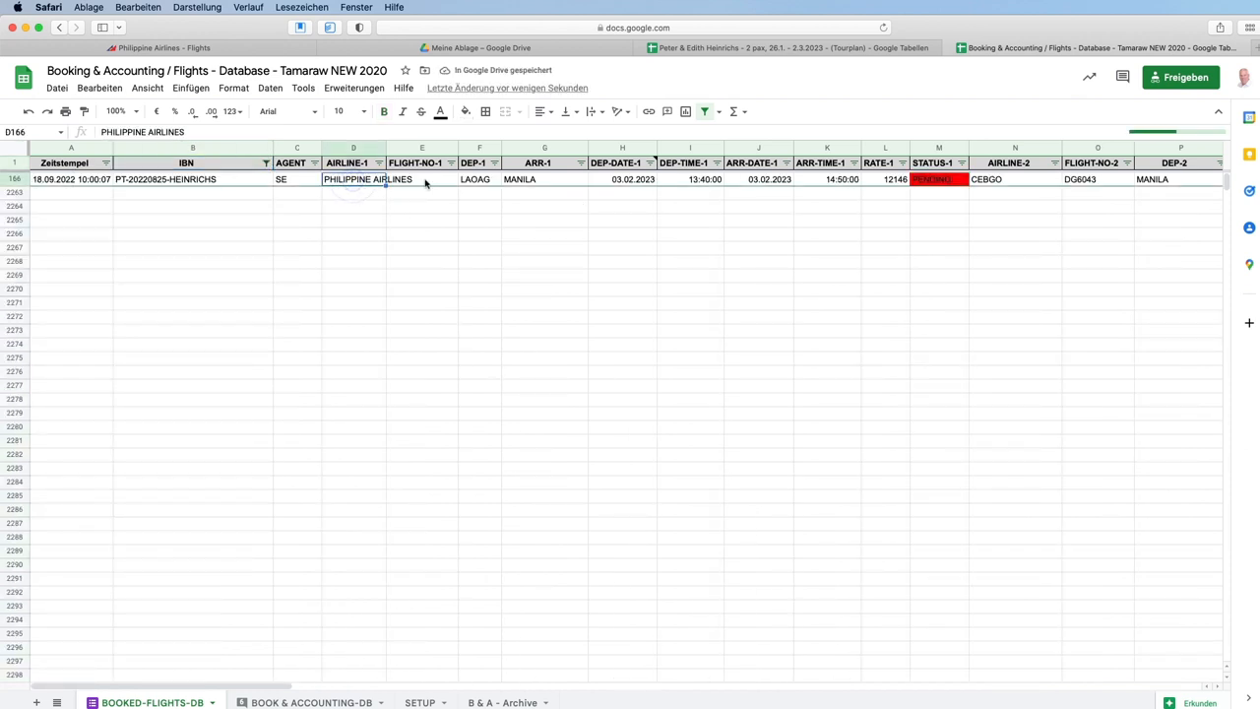
{"action": "left_click", "coordinate": [421, 177]}
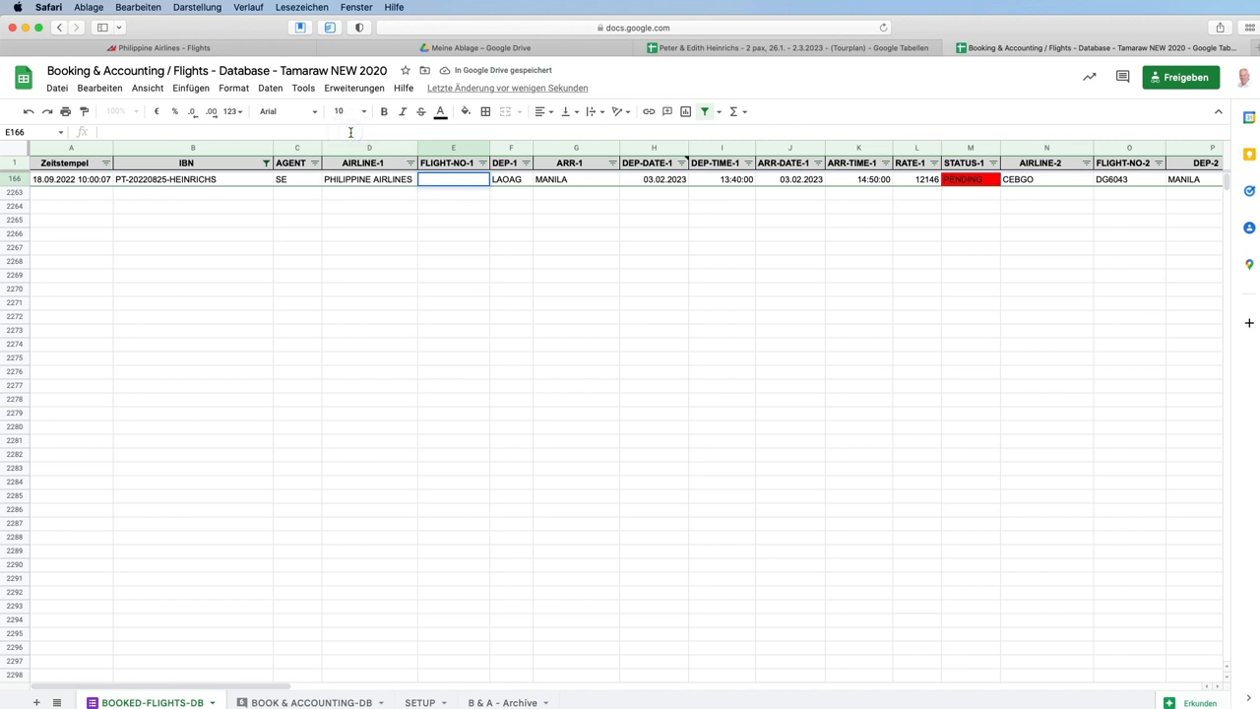
{"action": "type", "text": "PR2197"}
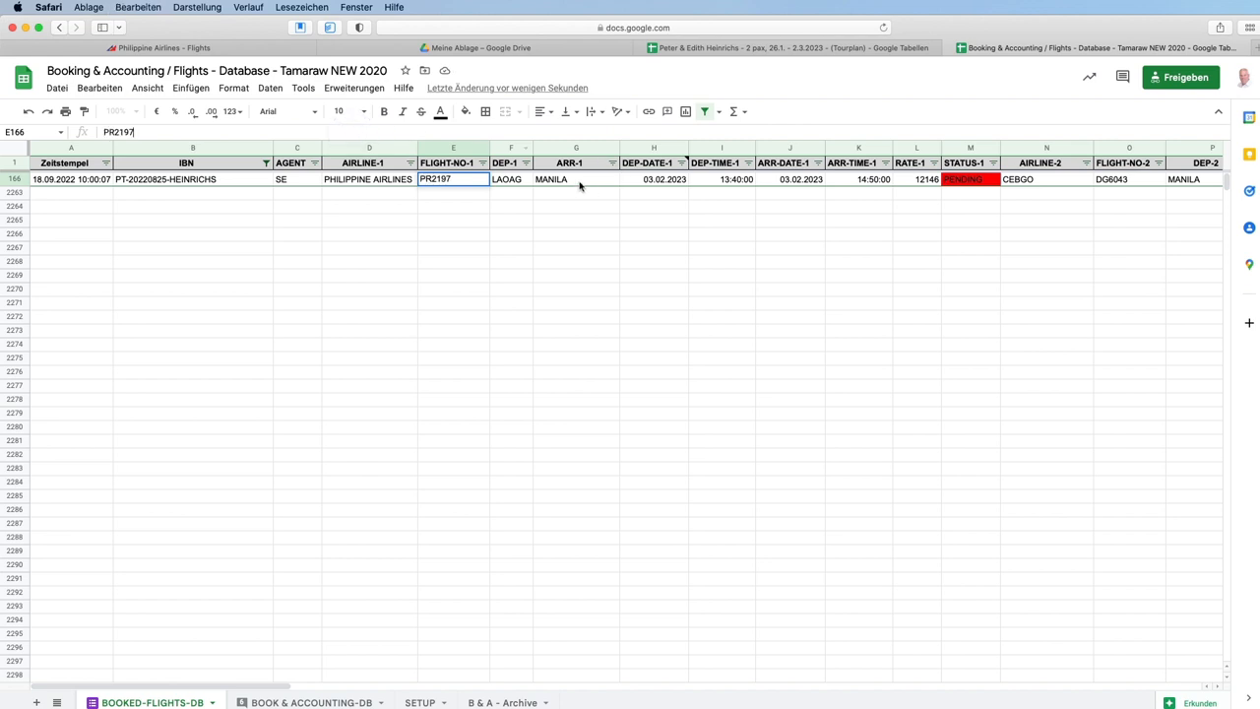
{"action": "left_click", "coordinate": [575, 179]}
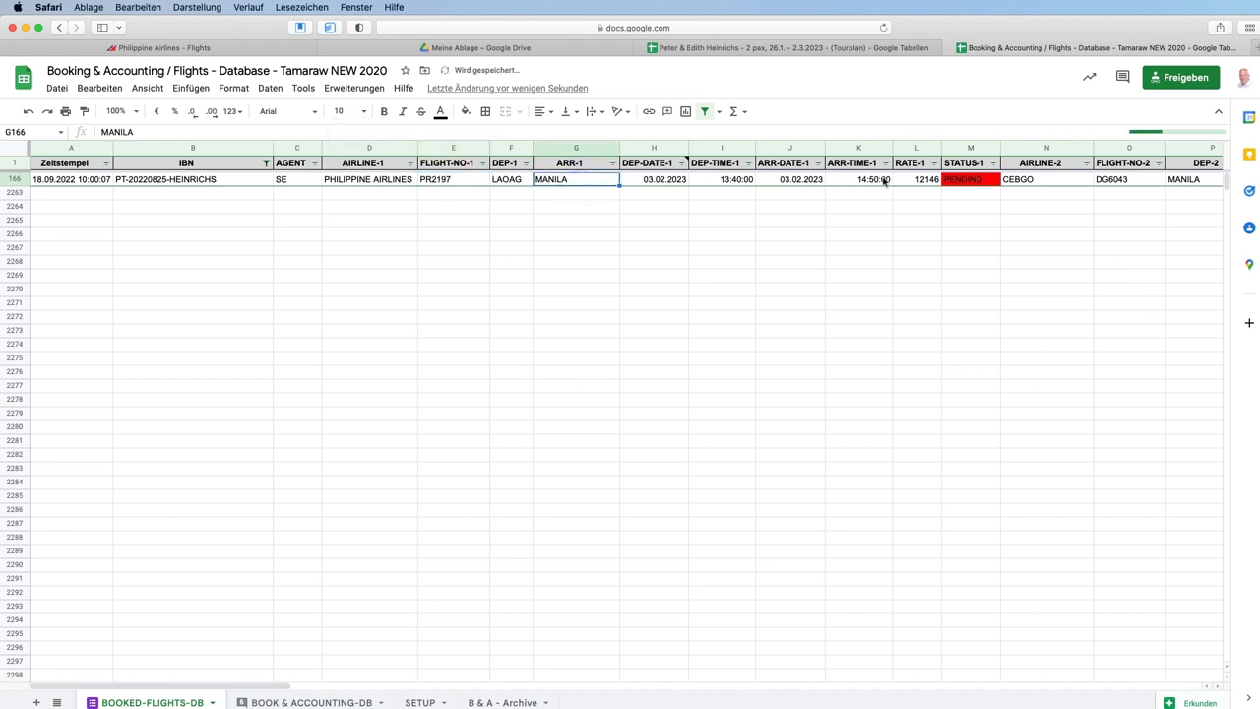
{"action": "left_click", "coordinate": [918, 177]}
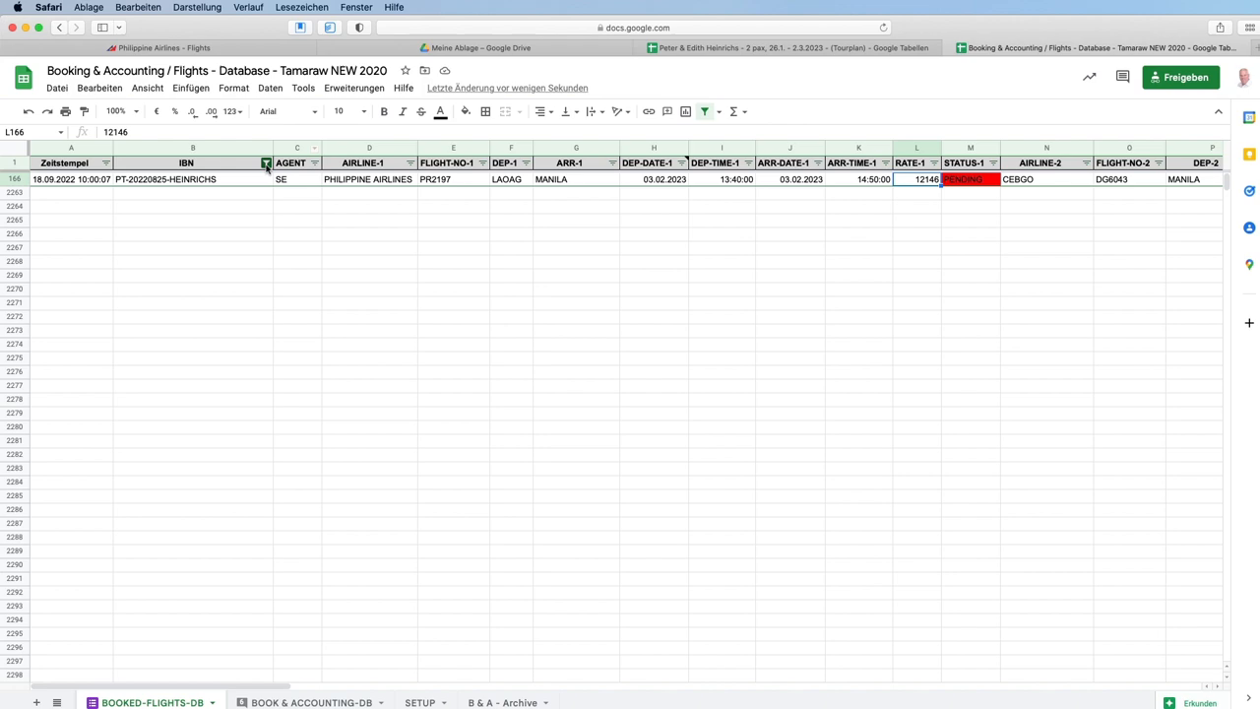
Clear the IBN filter and confirm Flights #1 shows PHILIPPINE AIRLINES PR2197 in Domestic Flights.
{"action": "left_click", "coordinate": [266, 161]}
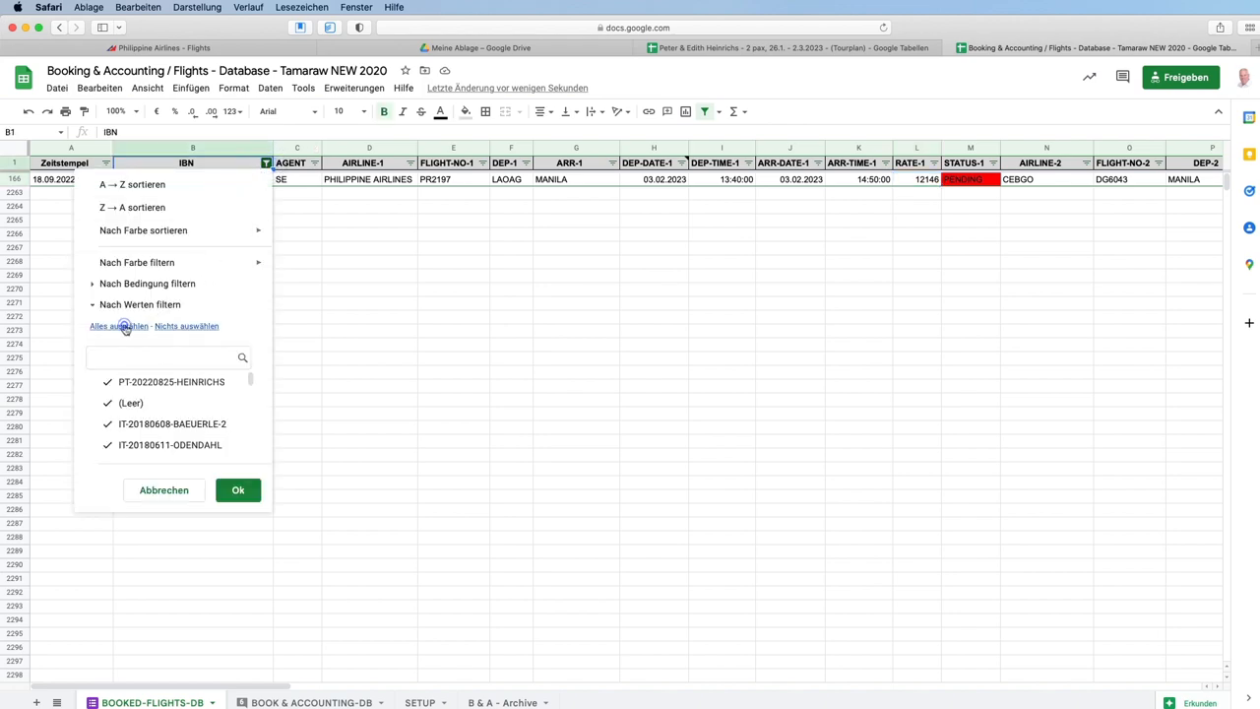
{"action": "left_click", "coordinate": [236, 488]}
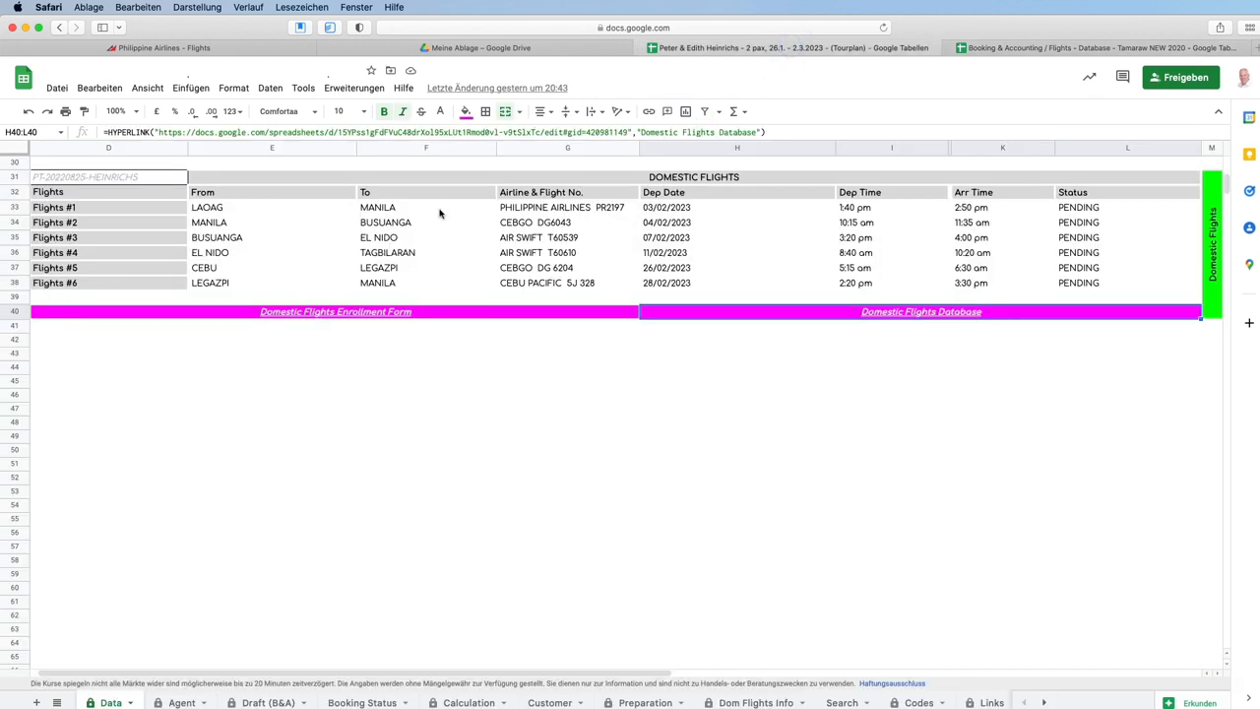
{"action": "left_click", "coordinate": [561, 207]}
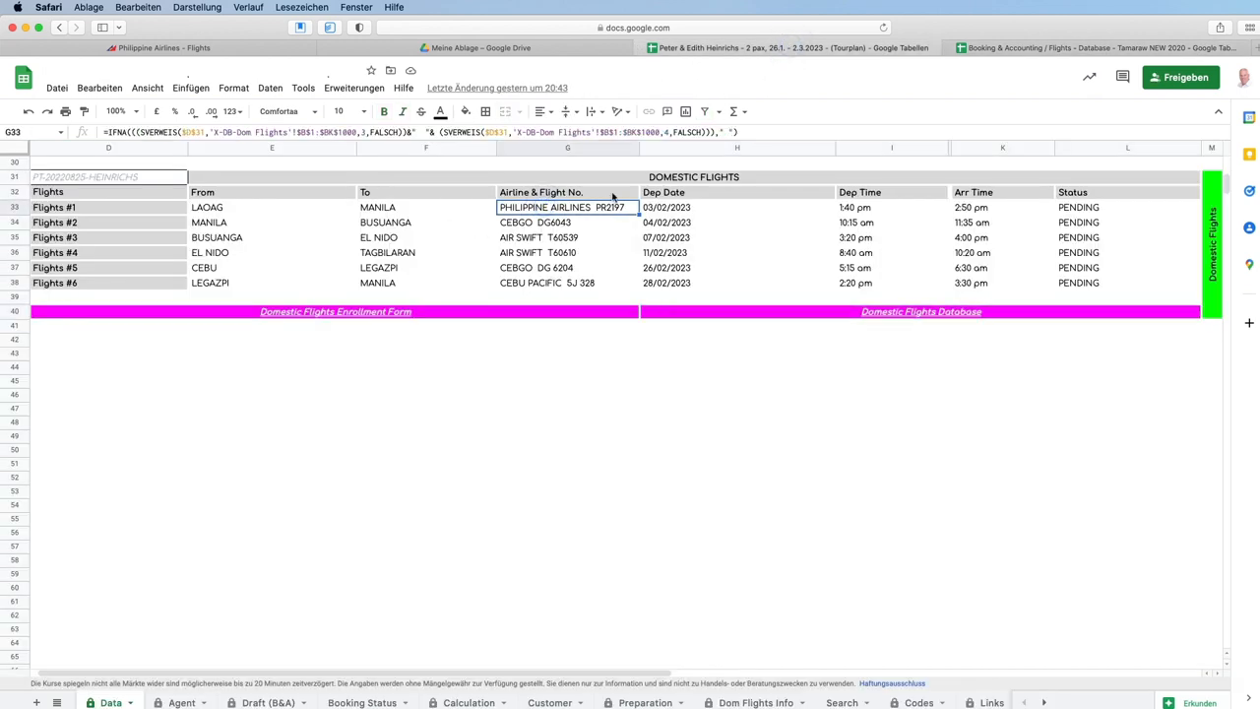